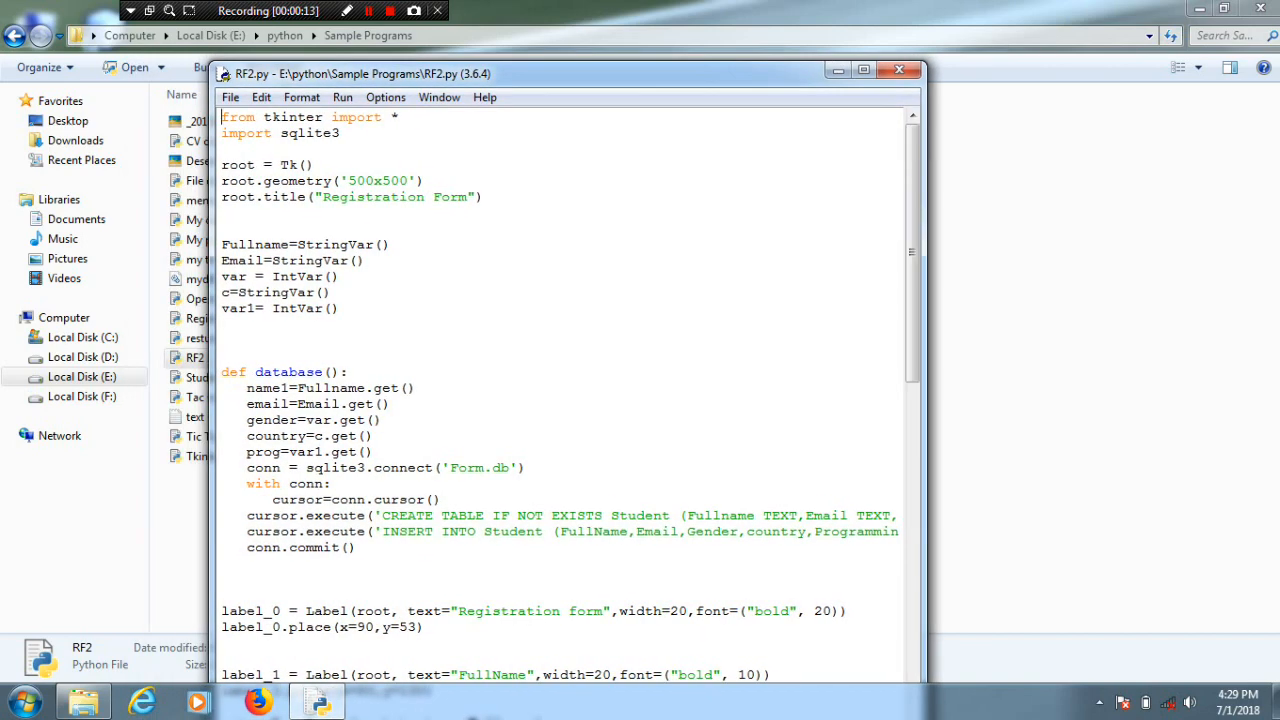
- Maximize the IDLE editor window showing RF2.py
{"action": "left_click", "coordinate": [862, 73]}
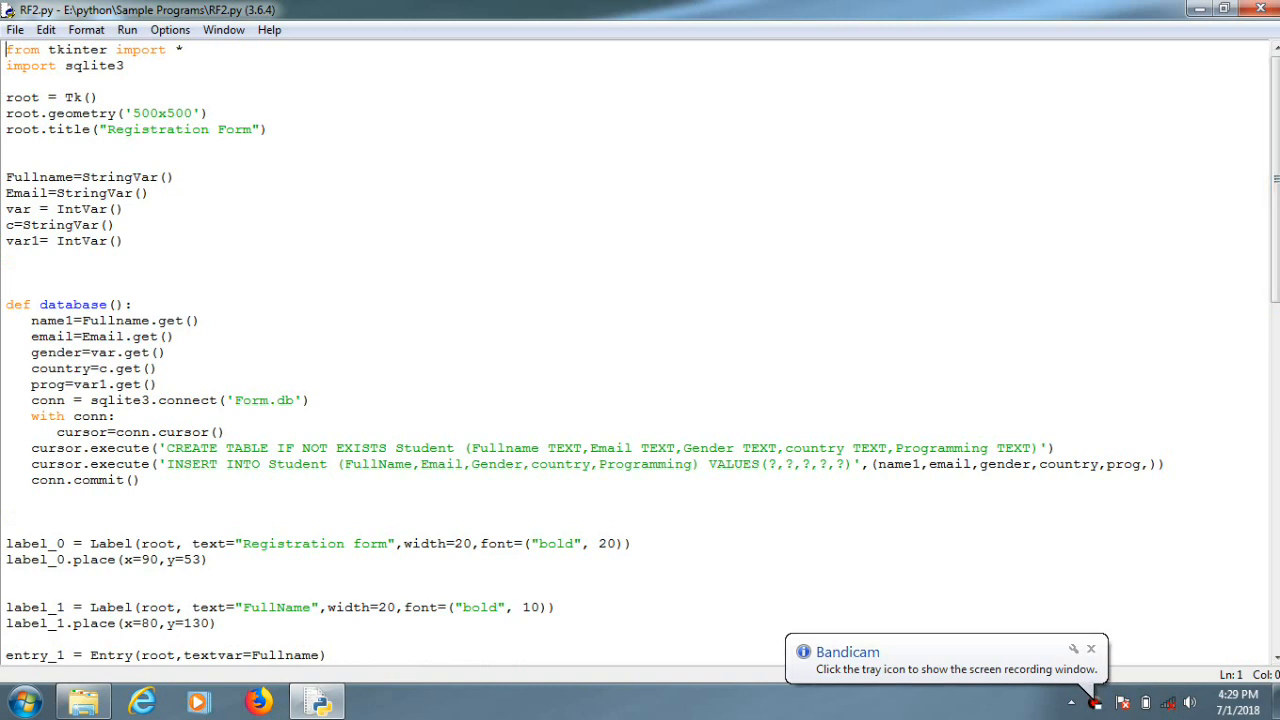
{"action": "left_click_drag", "start_coordinate": [6, 304], "coordinate": [140, 480]}
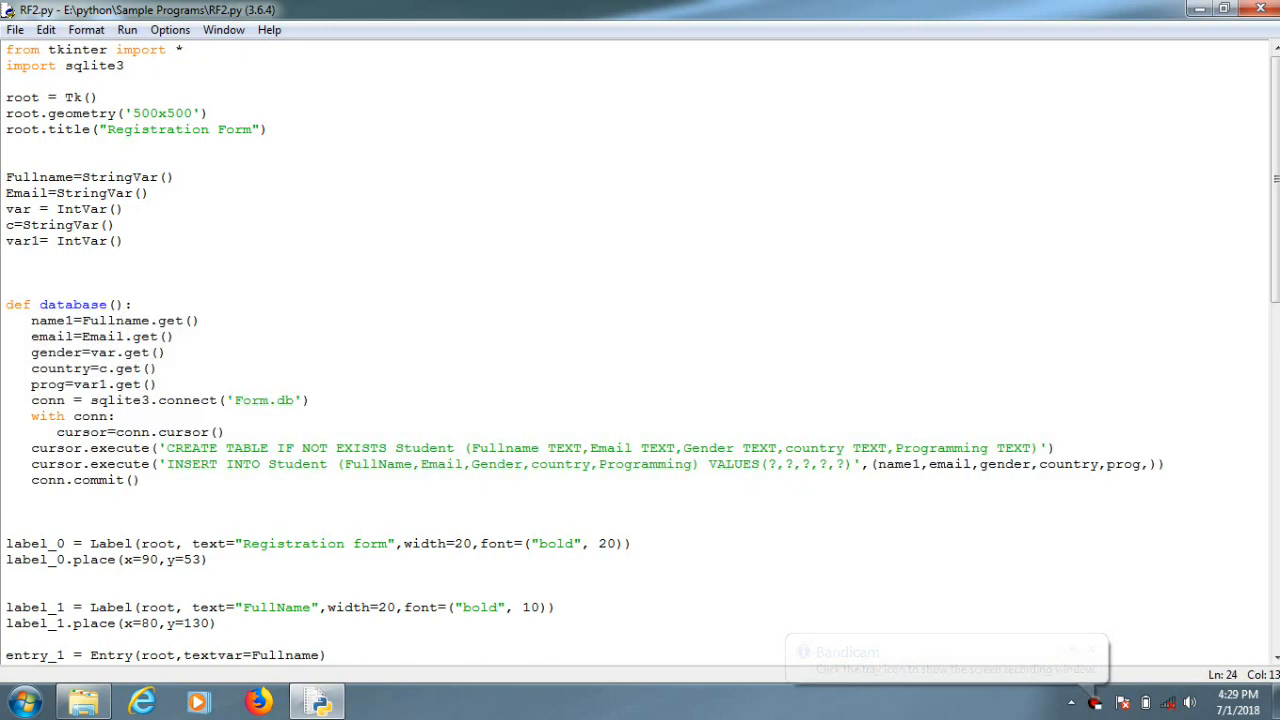
{"action": "scroll", "scroll_direction": "down", "scroll_amount": 3}
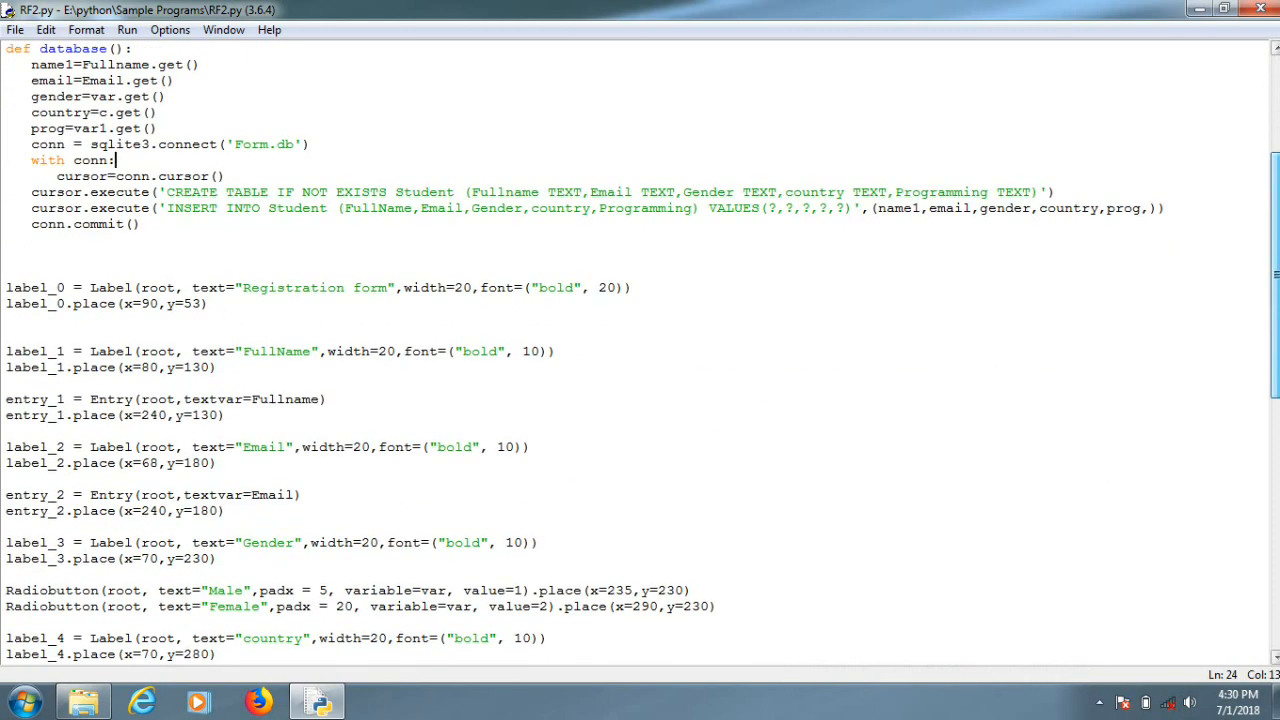
{"action": "scroll", "scroll_direction": "down", "scroll_amount": 3}
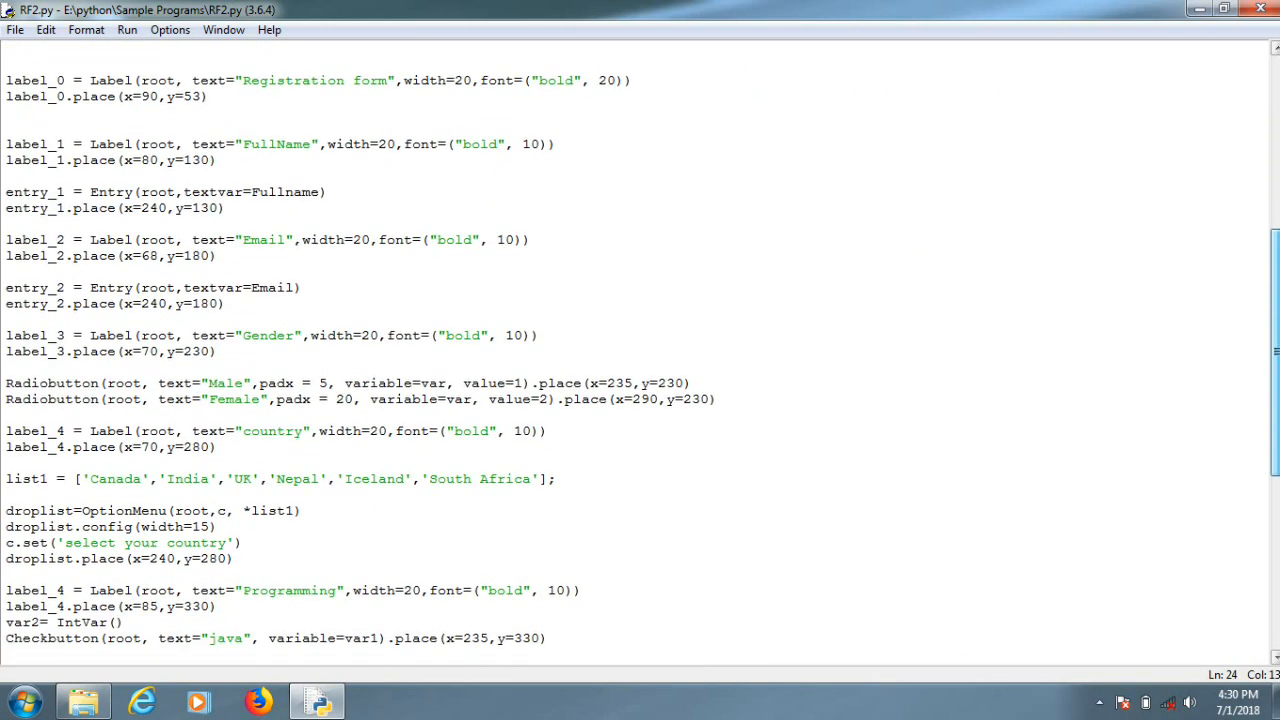
{"action": "scroll", "scroll_direction": "down", "scroll_amount": 3}
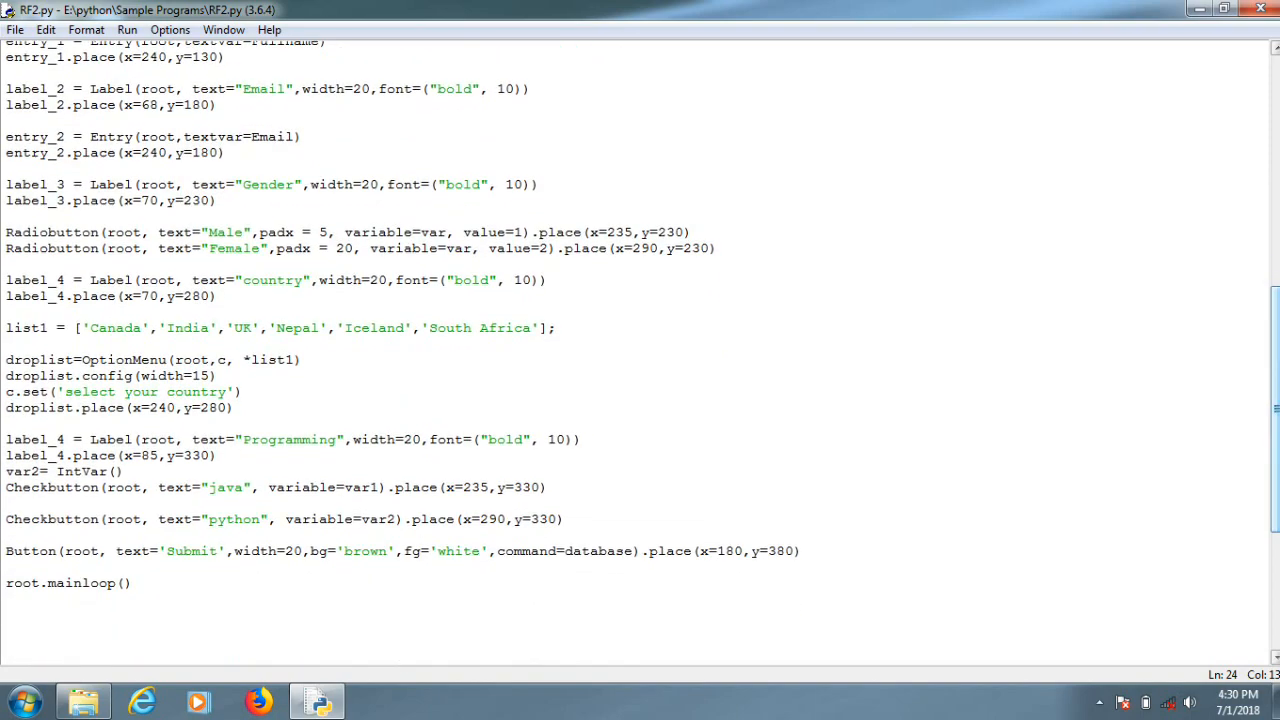
{"action": "scroll", "scroll_direction": "down", "scroll_amount": 3}
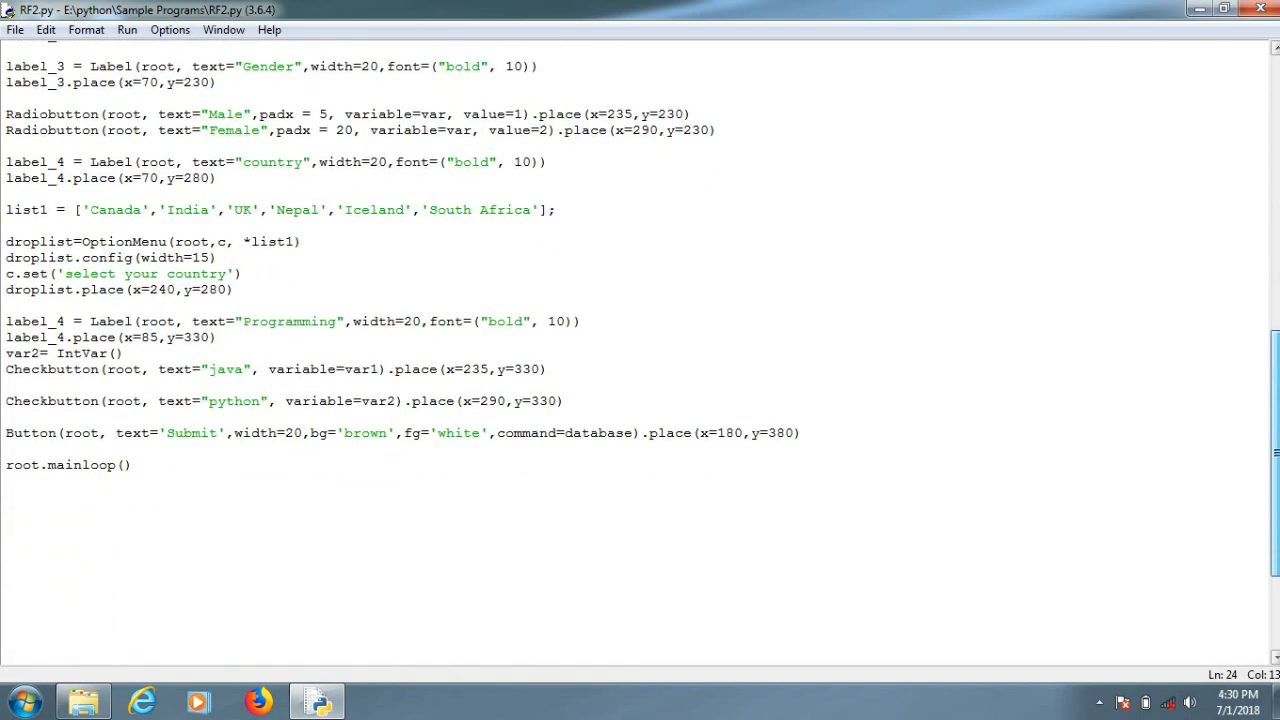
{"action": "scroll", "scroll_direction": "up", "scroll_amount": 3}
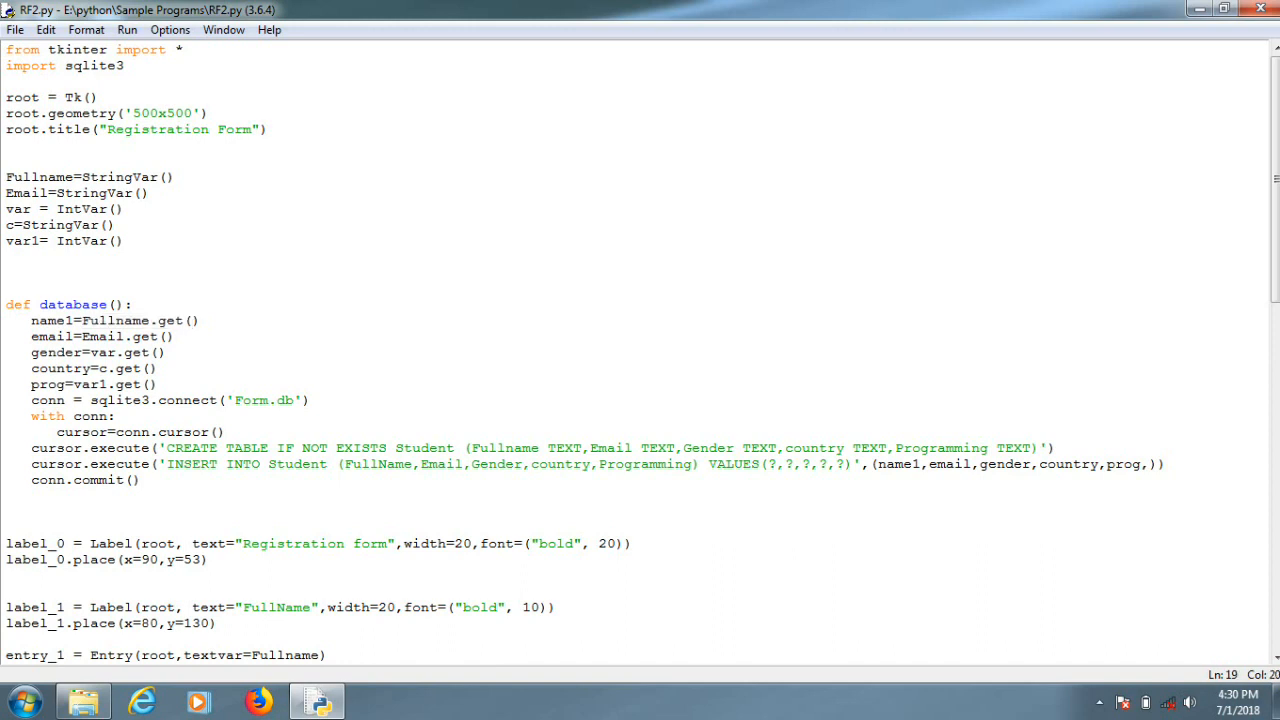
{"action": "left_click", "coordinate": [176, 336]}
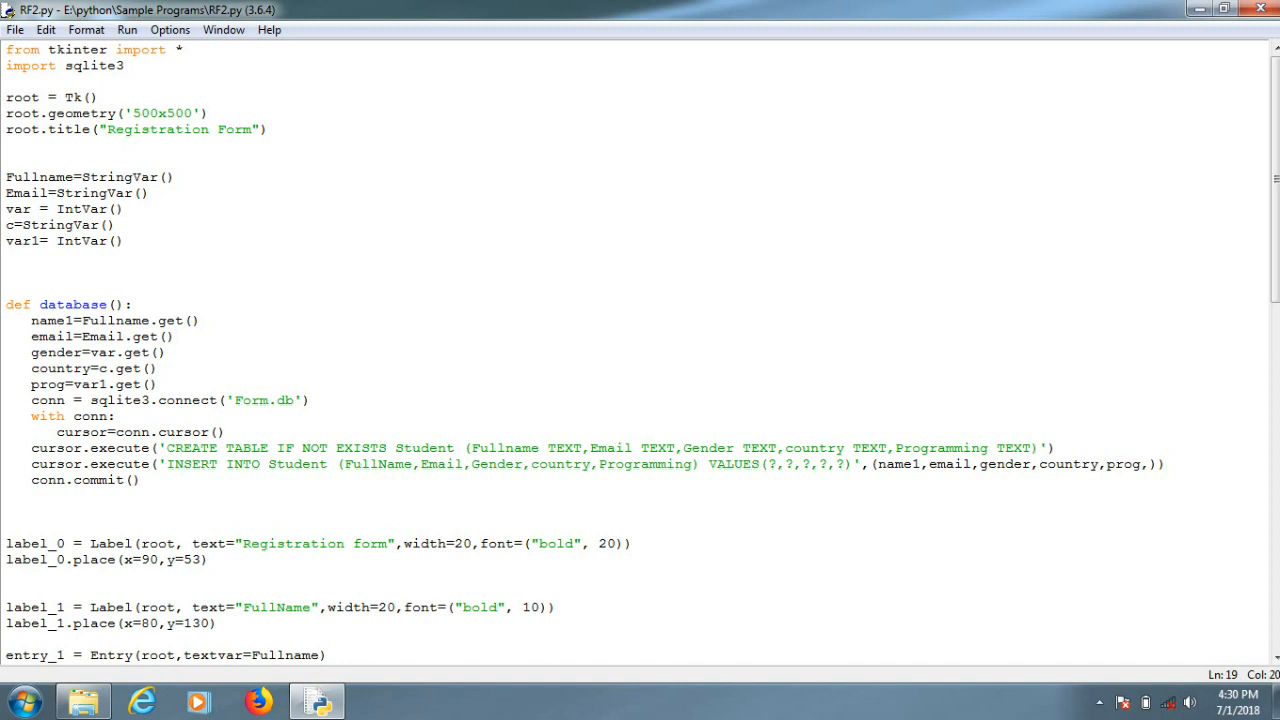
{"action": "left_click", "coordinate": [175, 336]}
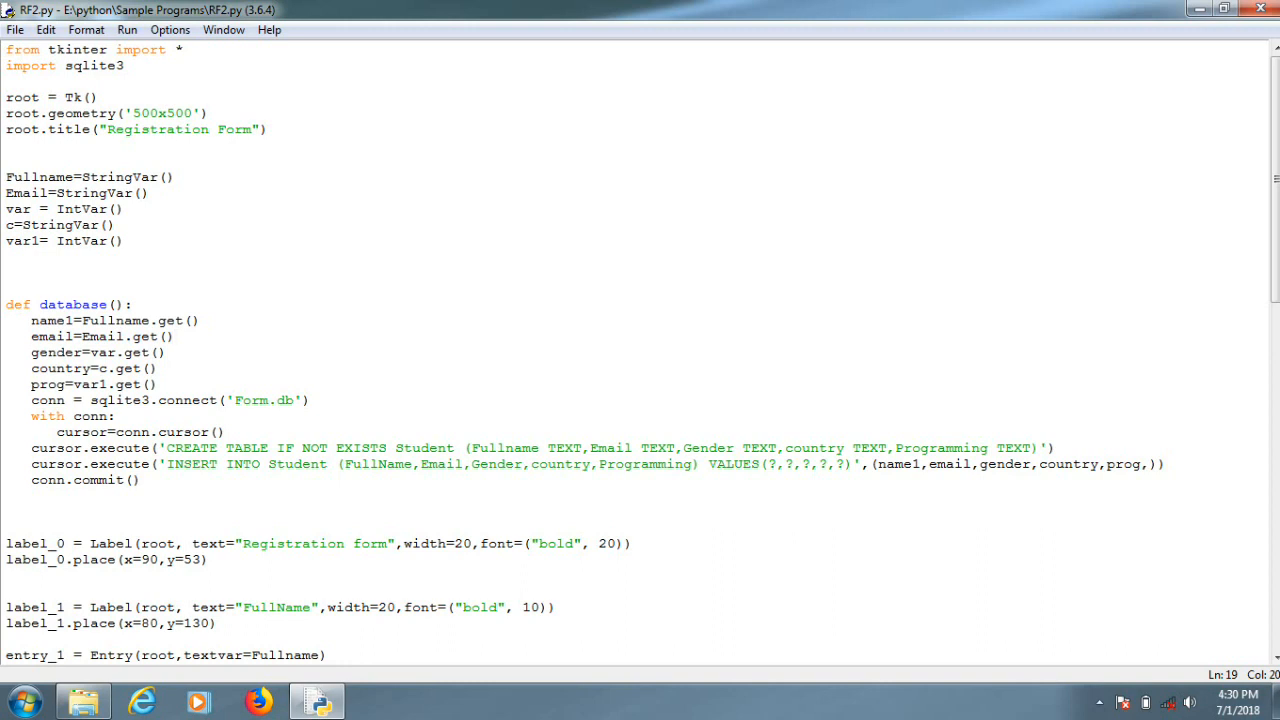
{"action": "left_click", "coordinate": [175, 336]}
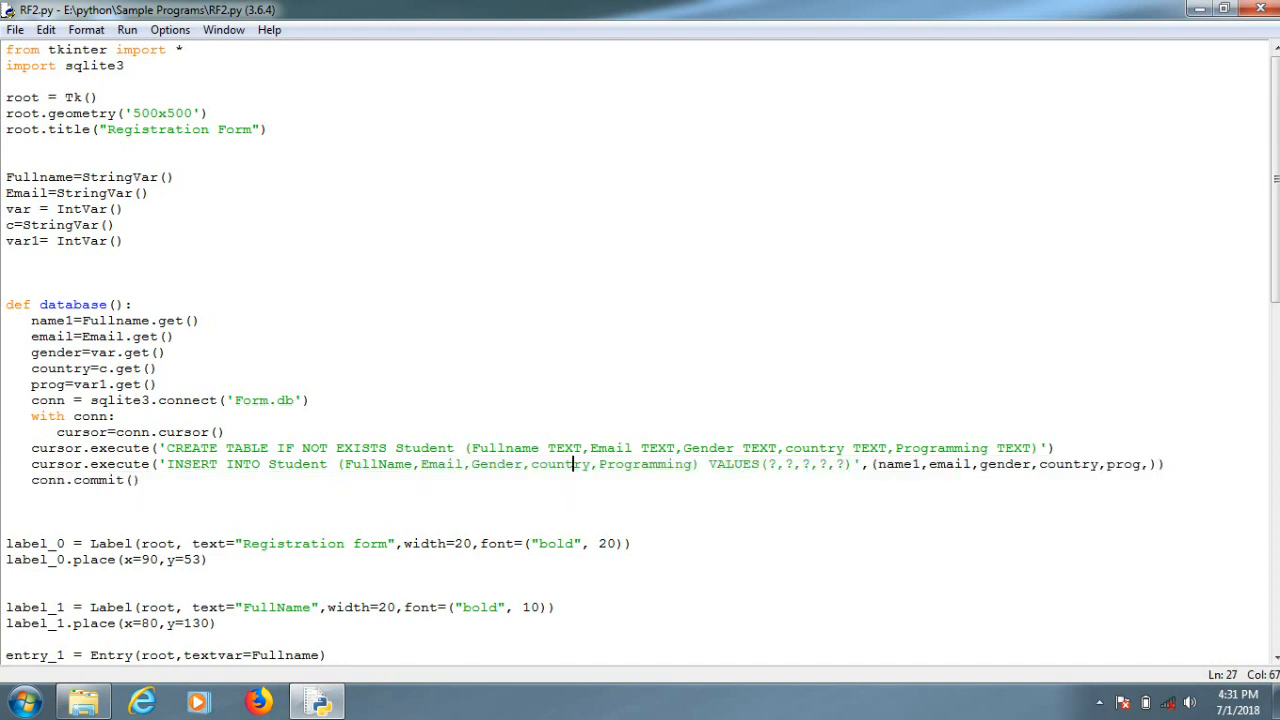
{"action": "scroll", "scroll_direction": "down", "scroll_amount": 3}
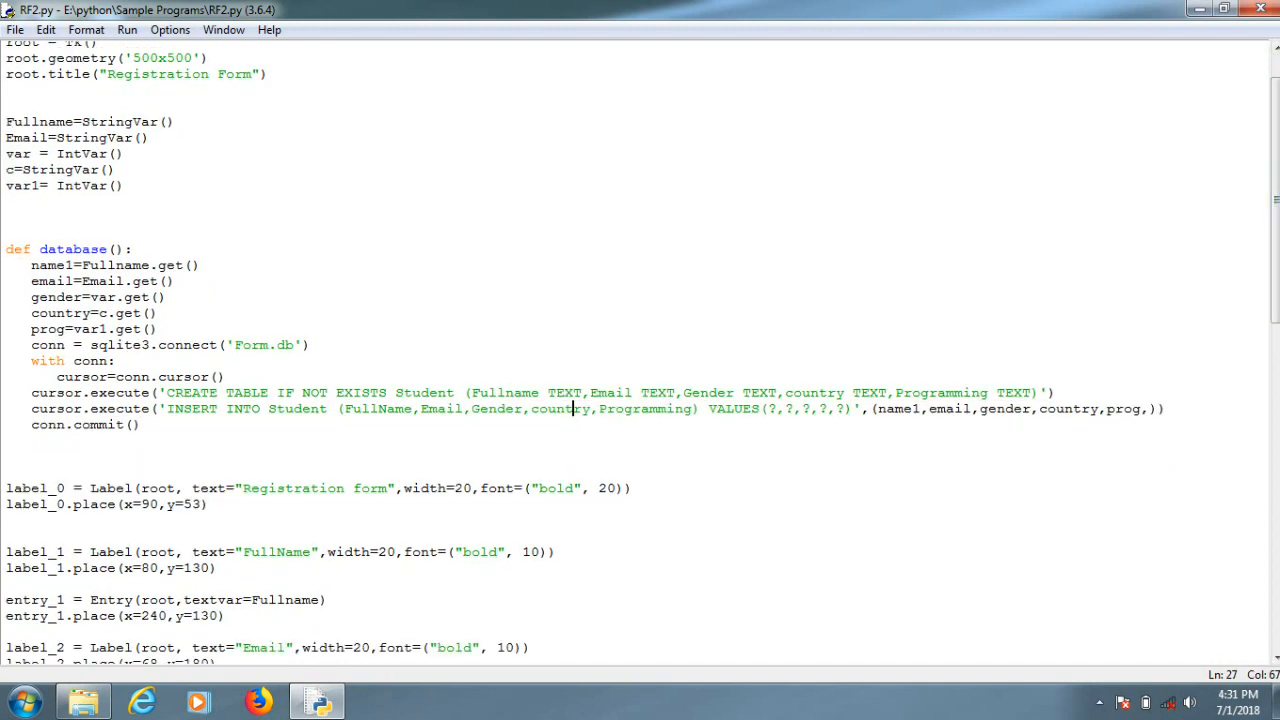
{"action": "scroll", "scroll_direction": "down", "scroll_amount": 3}
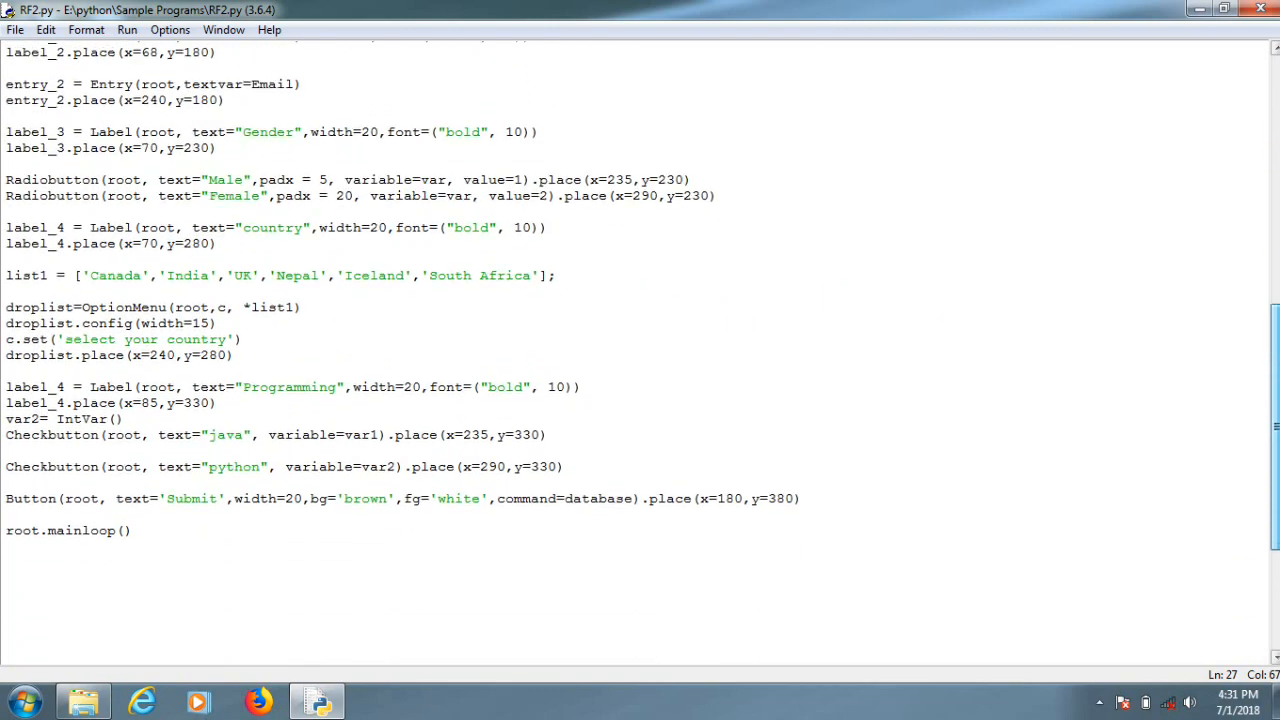
{"action": "scroll", "scroll_direction": "up", "scroll_amount": 3}
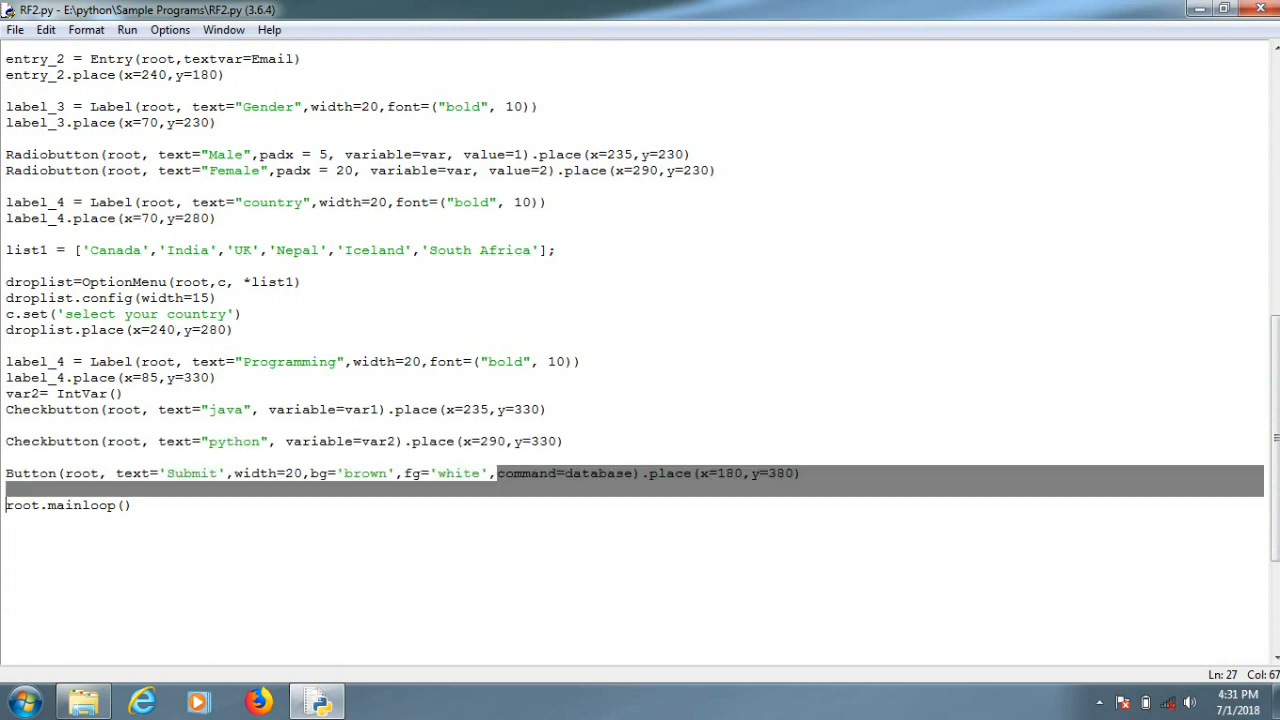
{"action": "scroll", "scroll_direction": "up", "scroll_amount": 3}
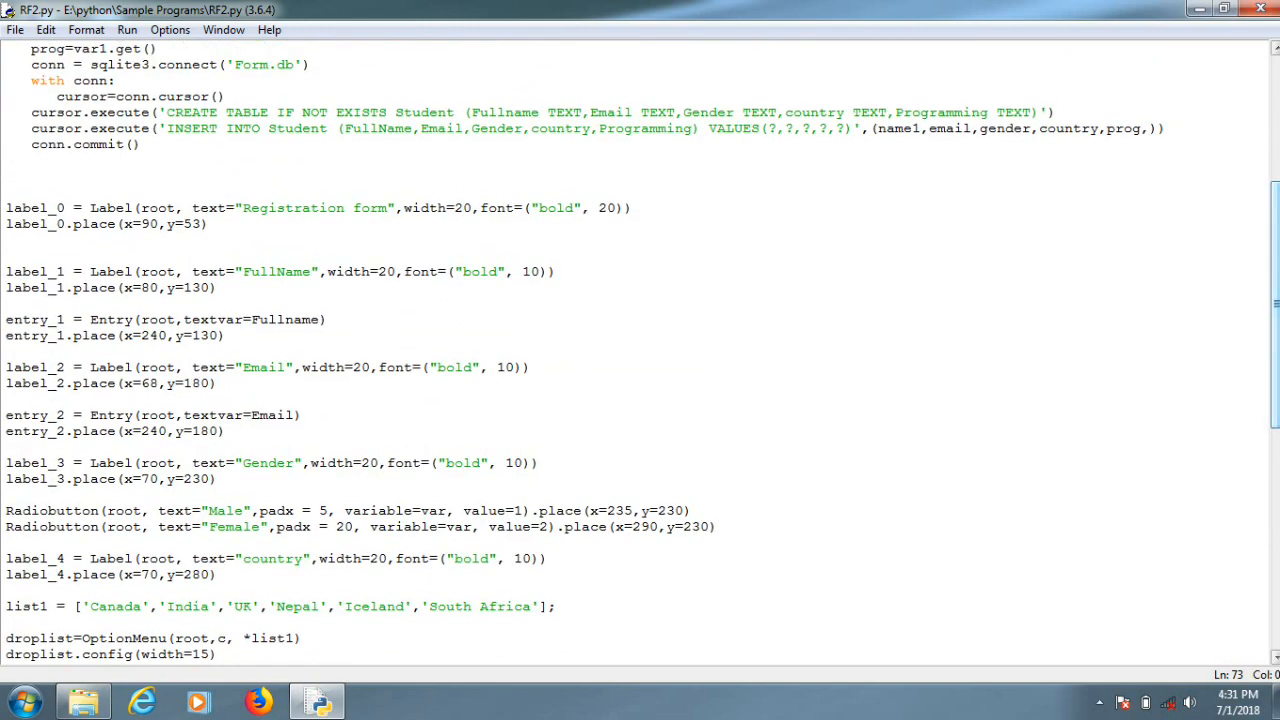
{"action": "scroll", "scroll_direction": "up", "scroll_amount": 3}
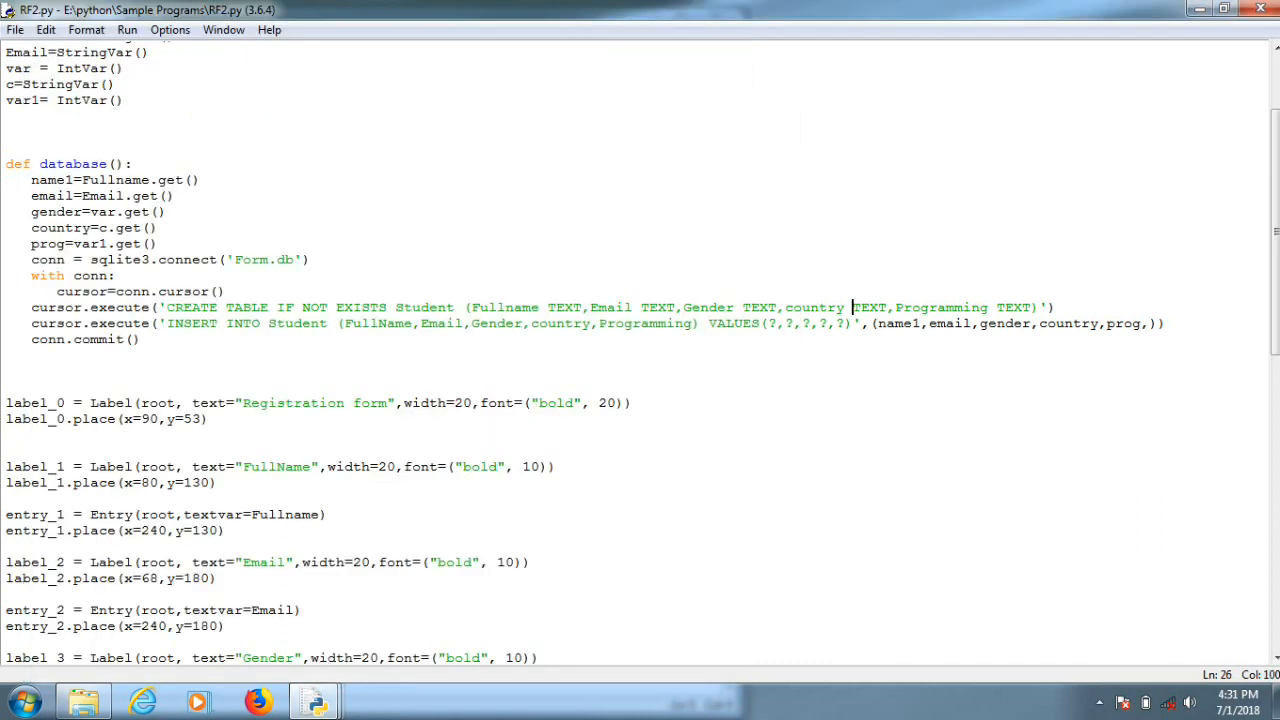
- Highlight the var and var1 gender and programming variable declarations in RF2.py
{"action": "double_click", "coordinate": [73, 211]}
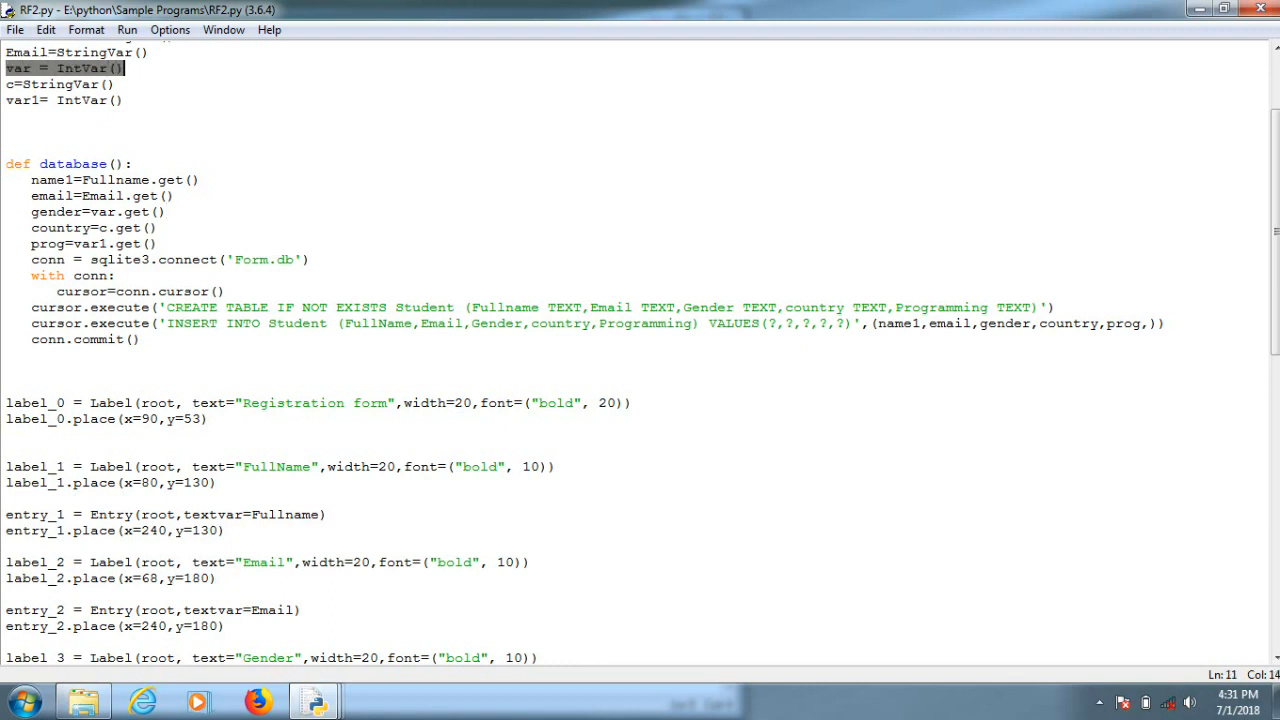
{"action": "left_click", "coordinate": [65, 100]}
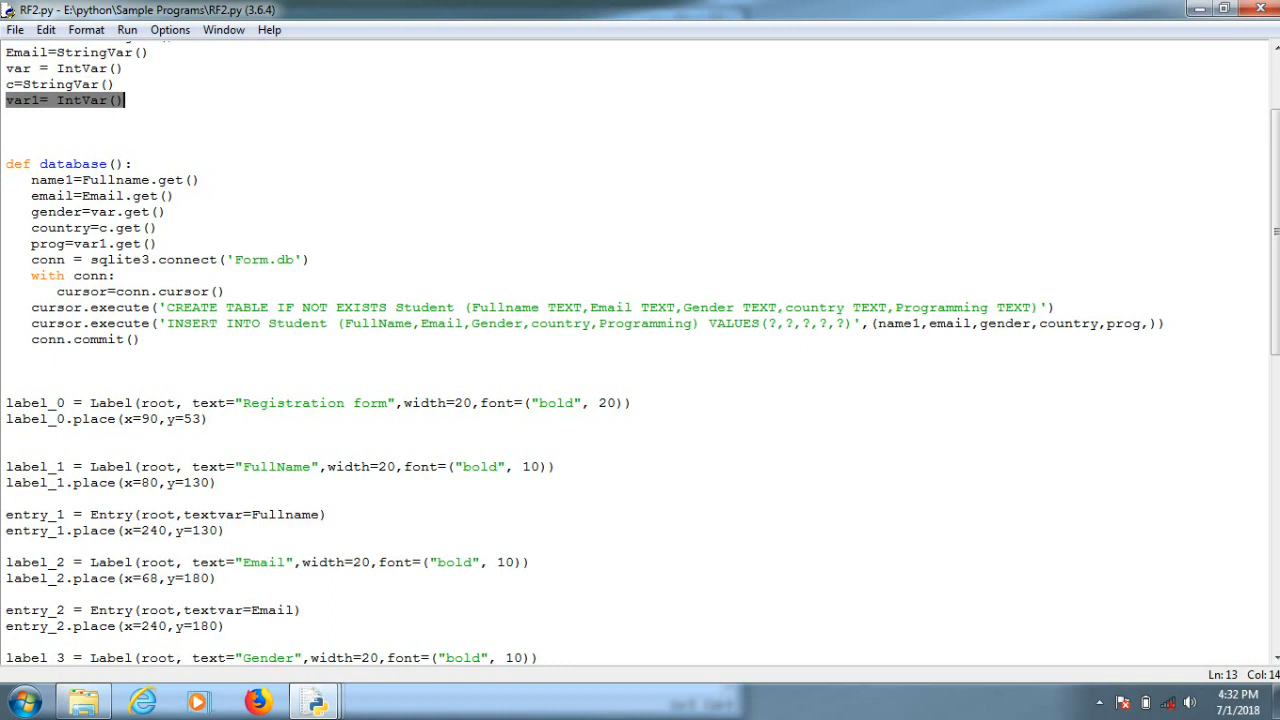
{"action": "scroll", "scroll_direction": "up", "scroll_amount": 3}
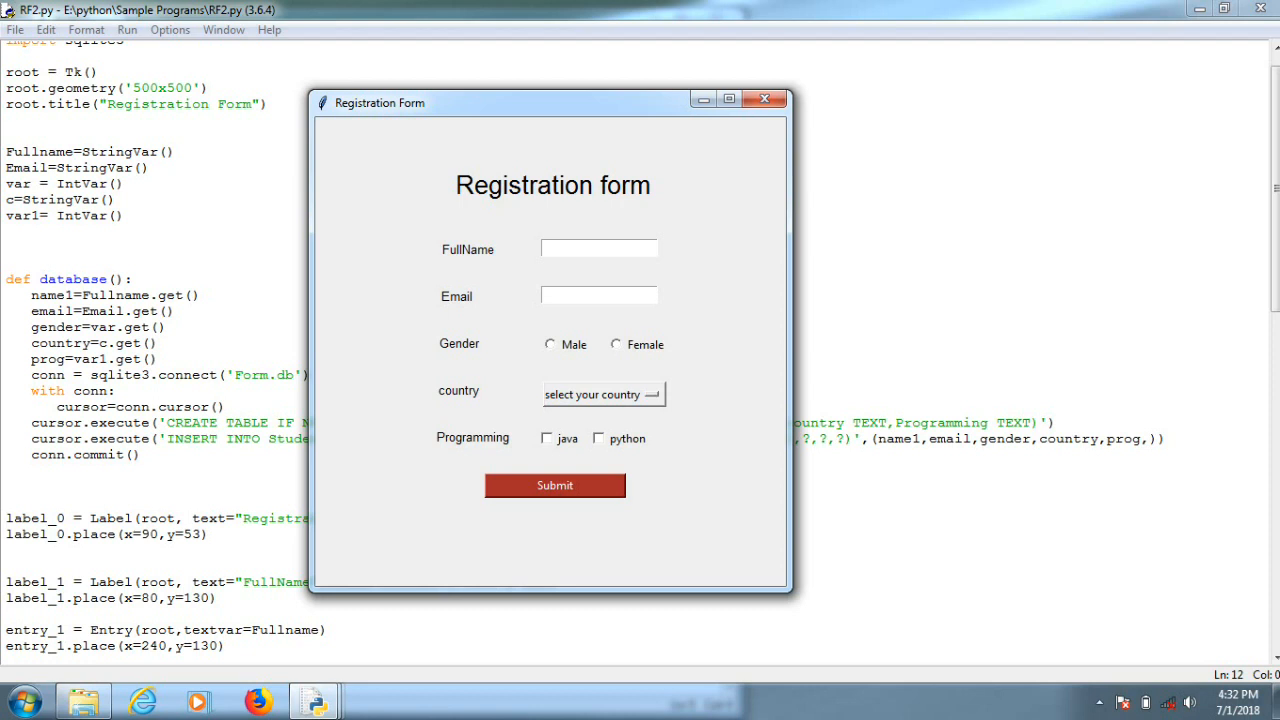
- Launch DB Browser for SQLite, then return to the form's FullName field
{"action": "left_click", "coordinate": [24, 700]}
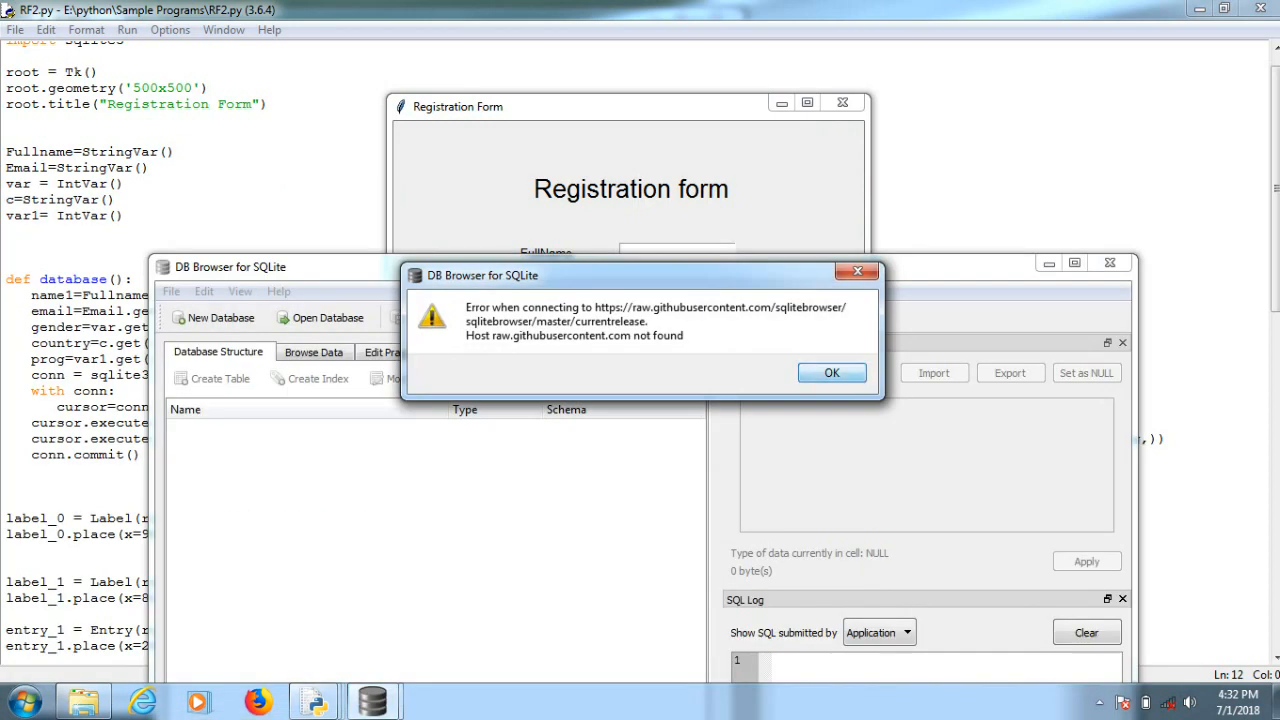
{"action": "left_click", "coordinate": [831, 372]}
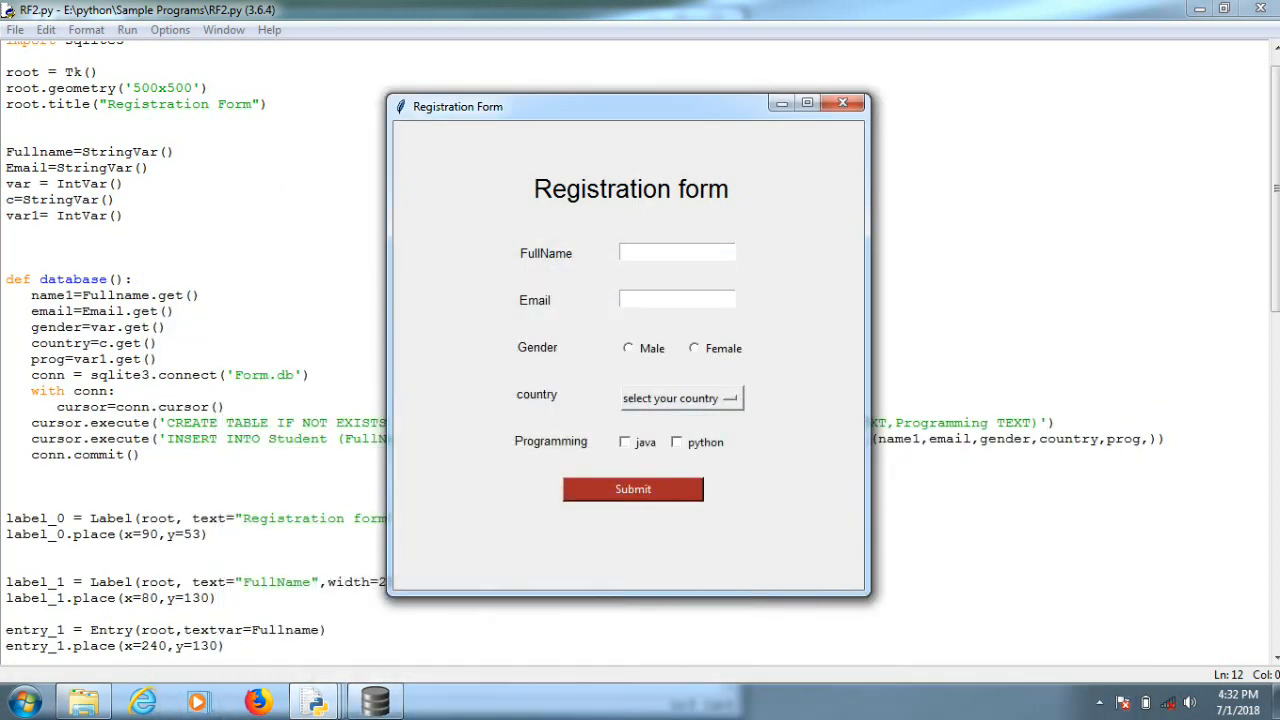
{"action": "left_click", "coordinate": [677, 252]}
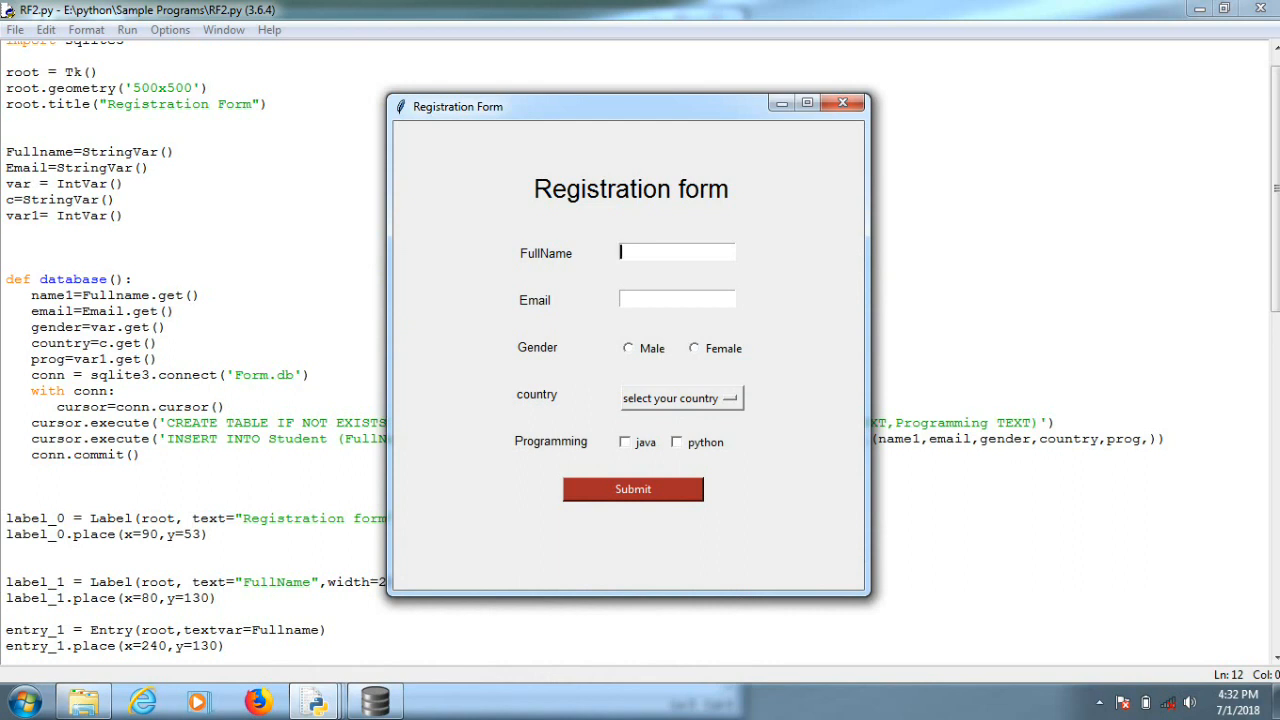
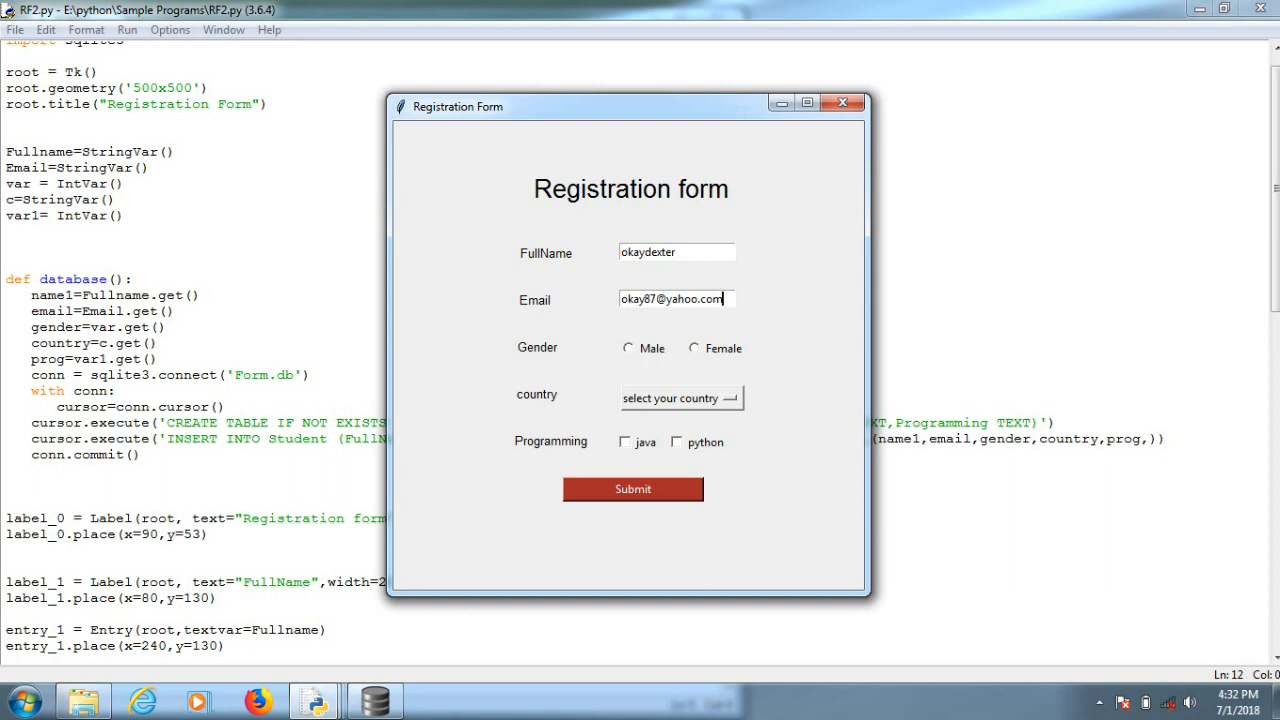
- Choose Iceland and java, submit the registration, and launch DB Browser for SQLite
{"action": "left_click", "coordinate": [680, 398]}
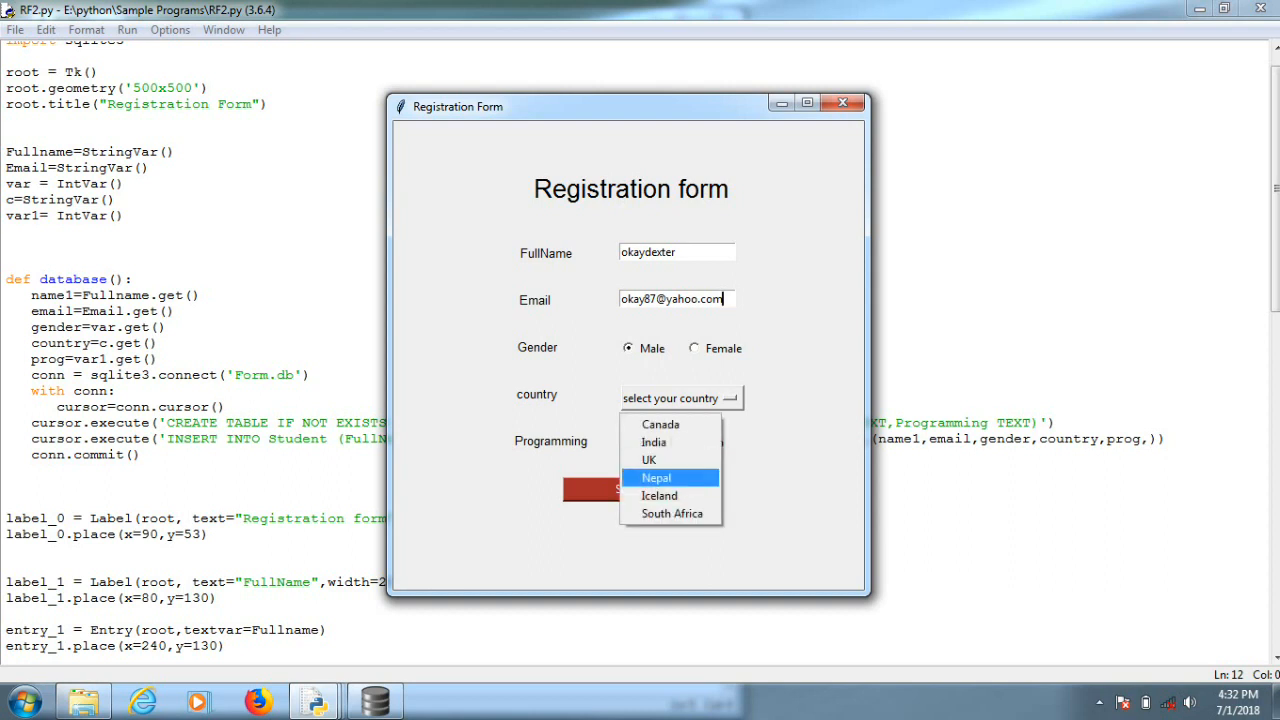
{"action": "left_click", "coordinate": [659, 496]}
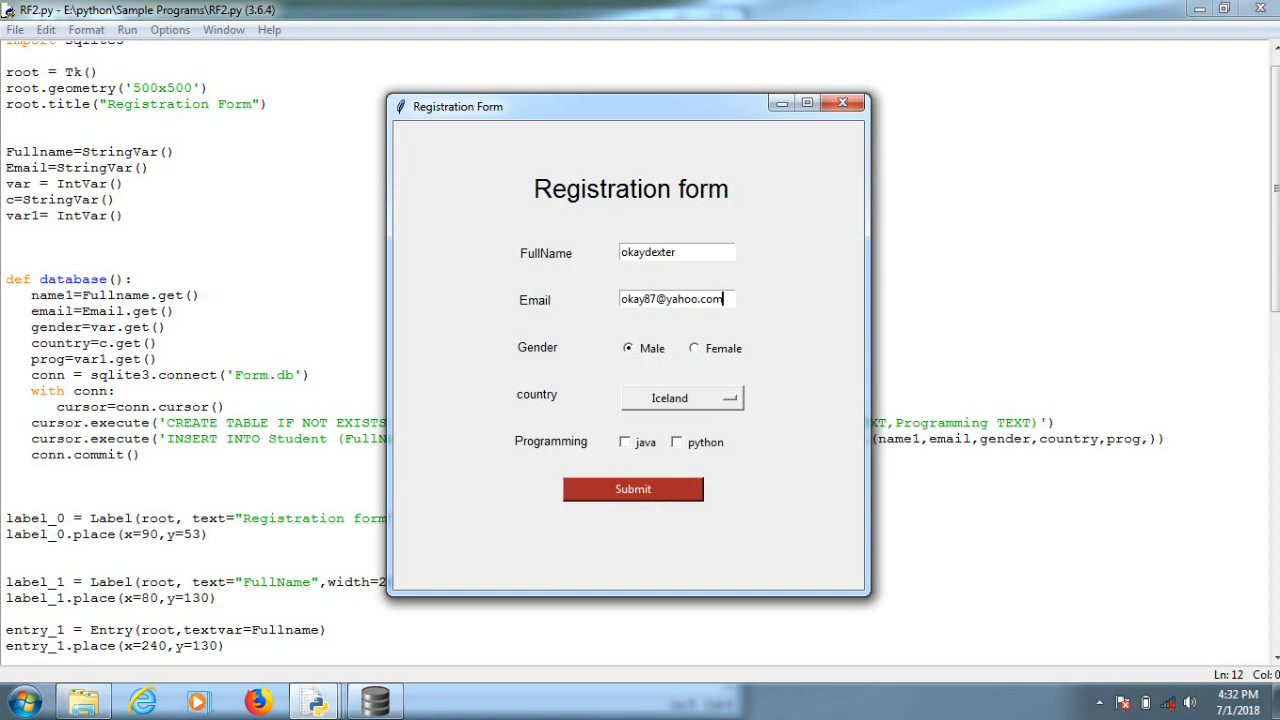
{"action": "left_click", "coordinate": [624, 442]}
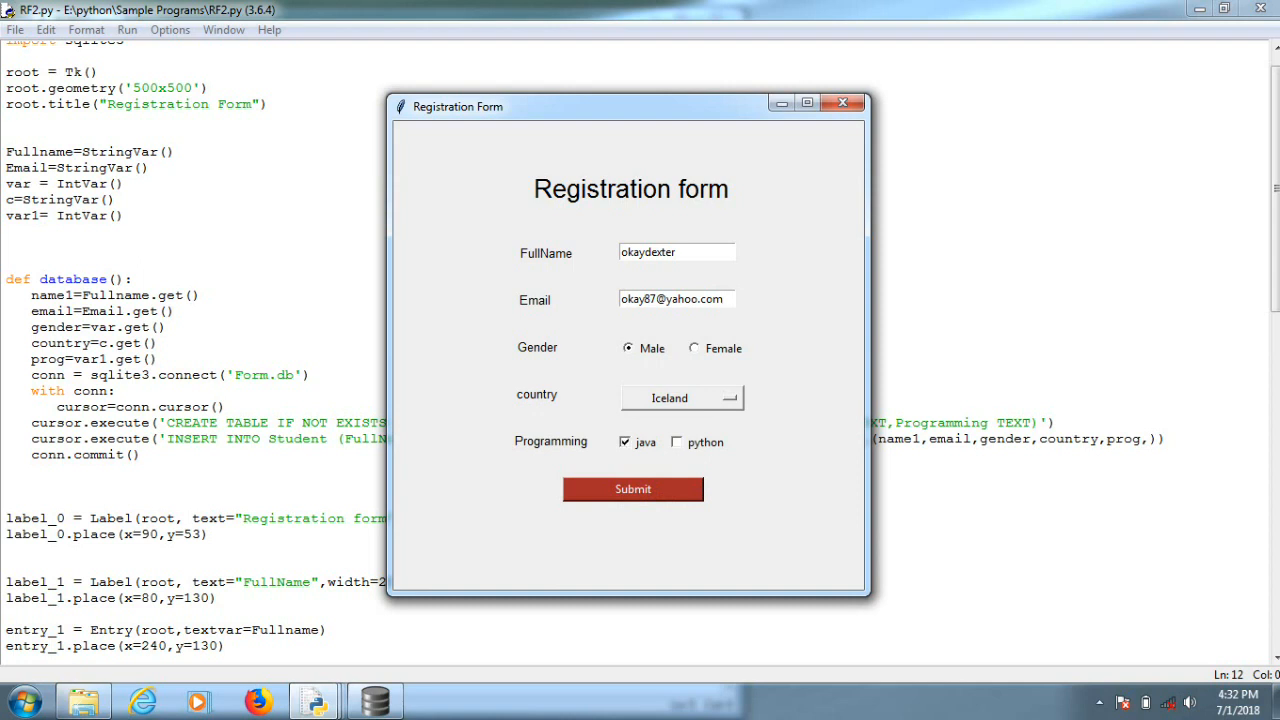
{"action": "left_click", "coordinate": [676, 299]}
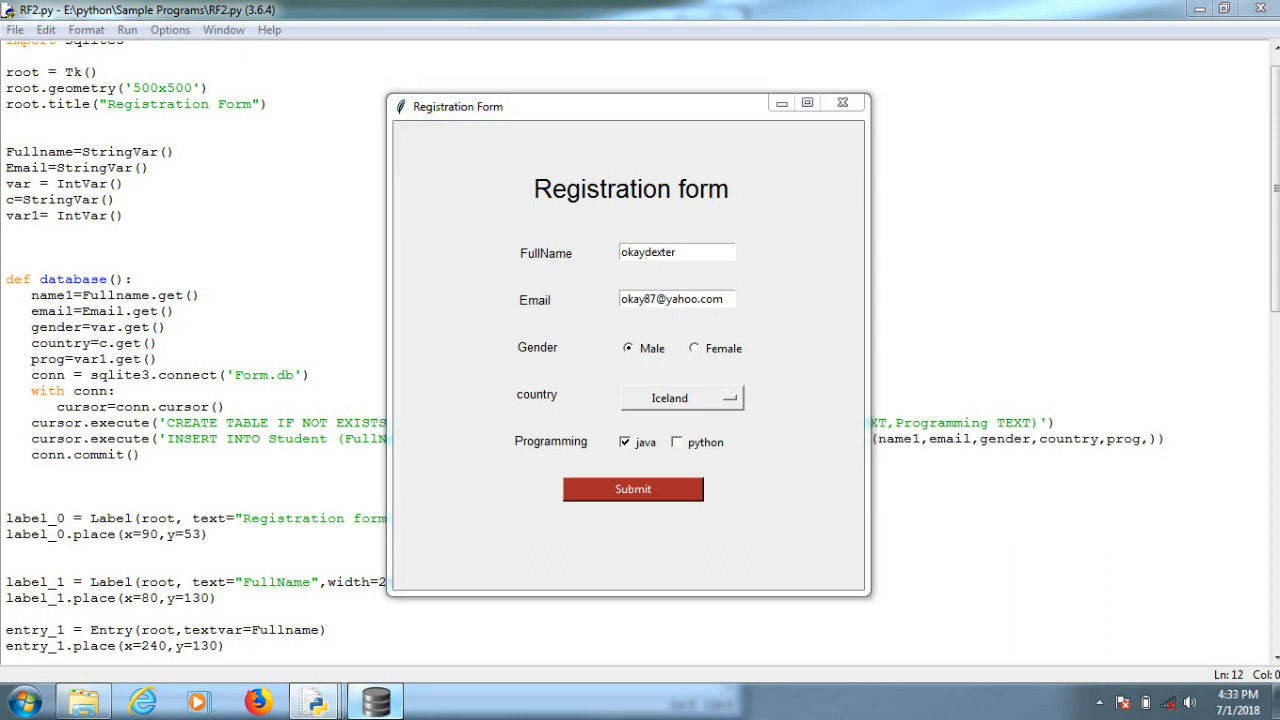
{"action": "left_click", "coordinate": [374, 700]}
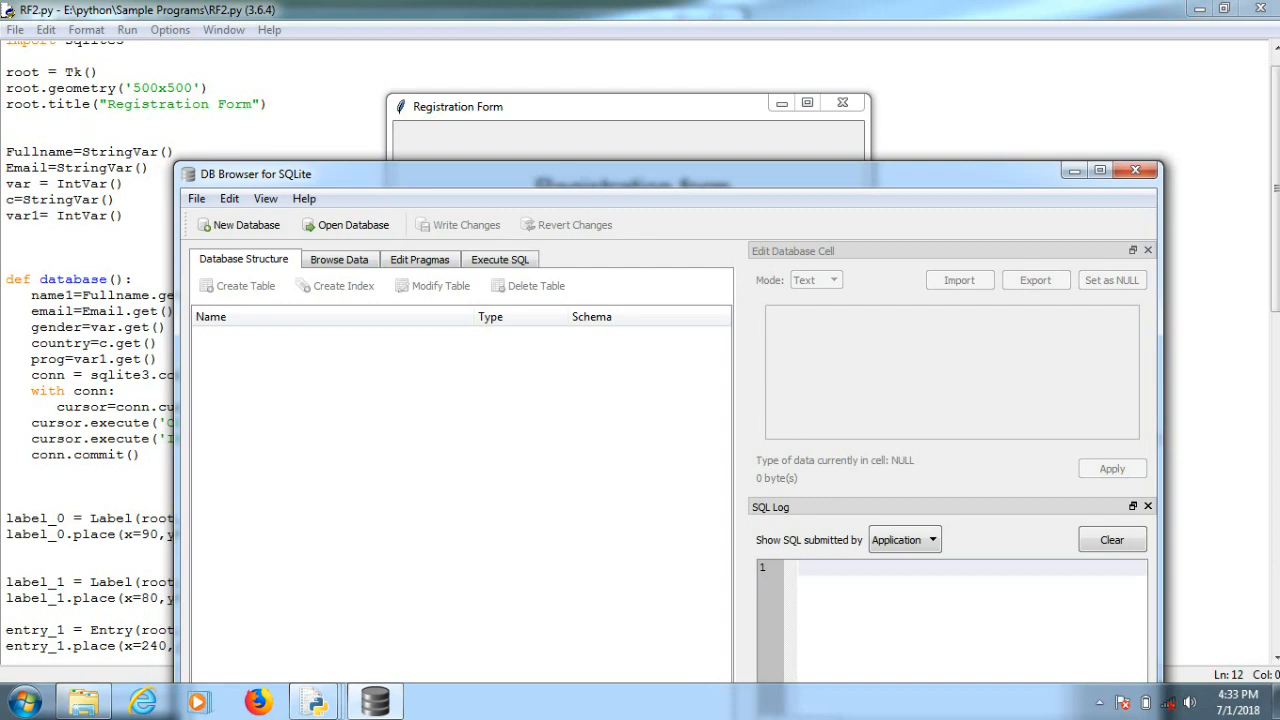
- Open Form.db from E:\python\Sample Programs in DB Browser for SQLite
{"action": "left_click", "coordinate": [348, 224]}
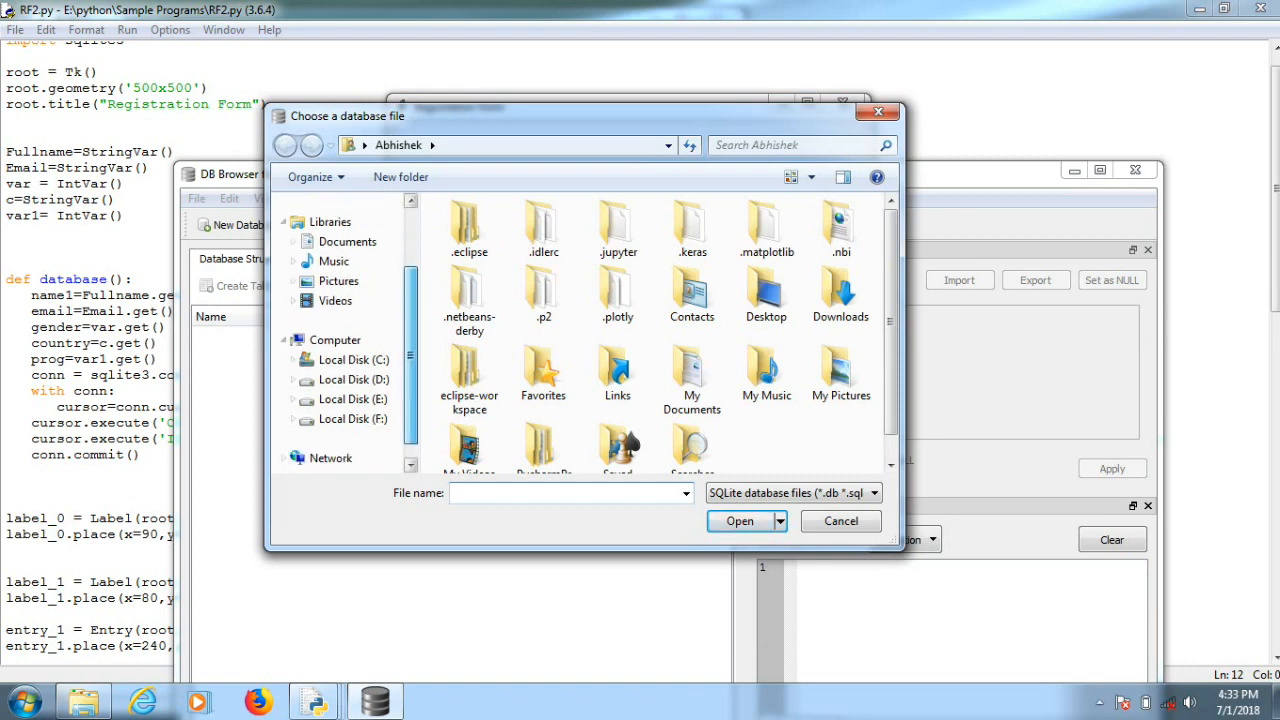
{"action": "left_click", "coordinate": [352, 399]}
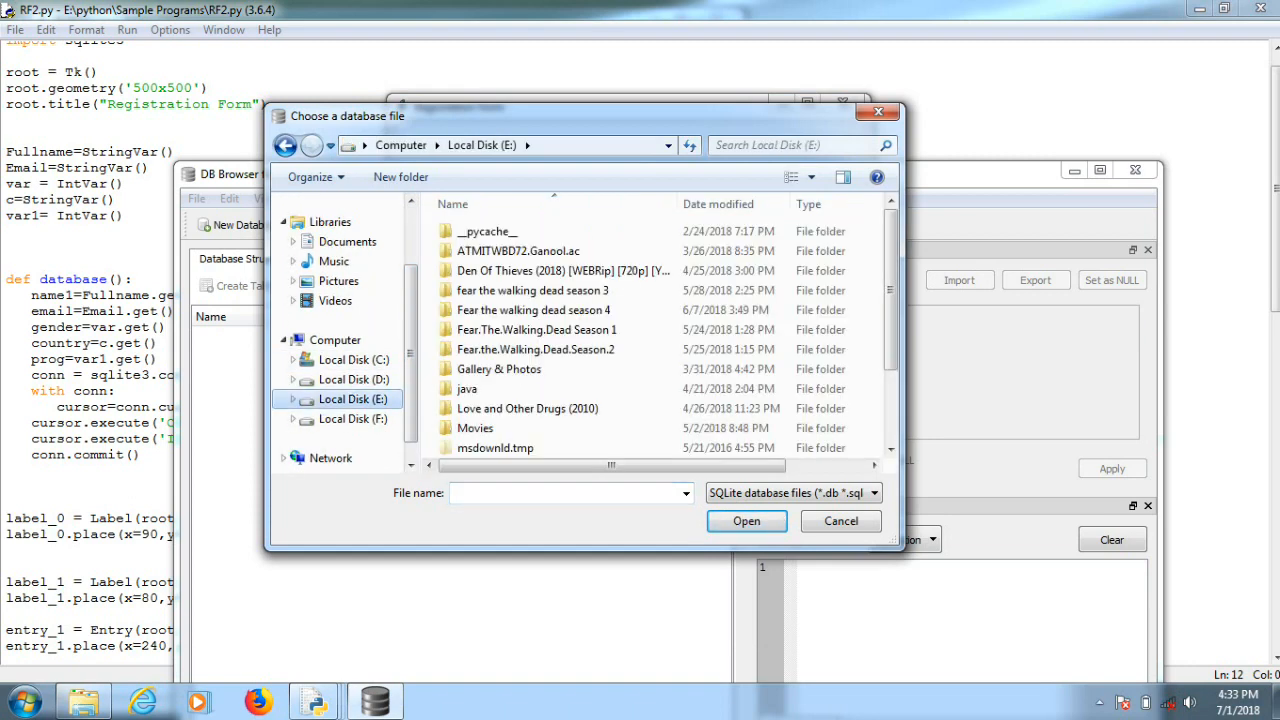
{"action": "scroll", "scroll_direction": "down", "scroll_amount": 3}
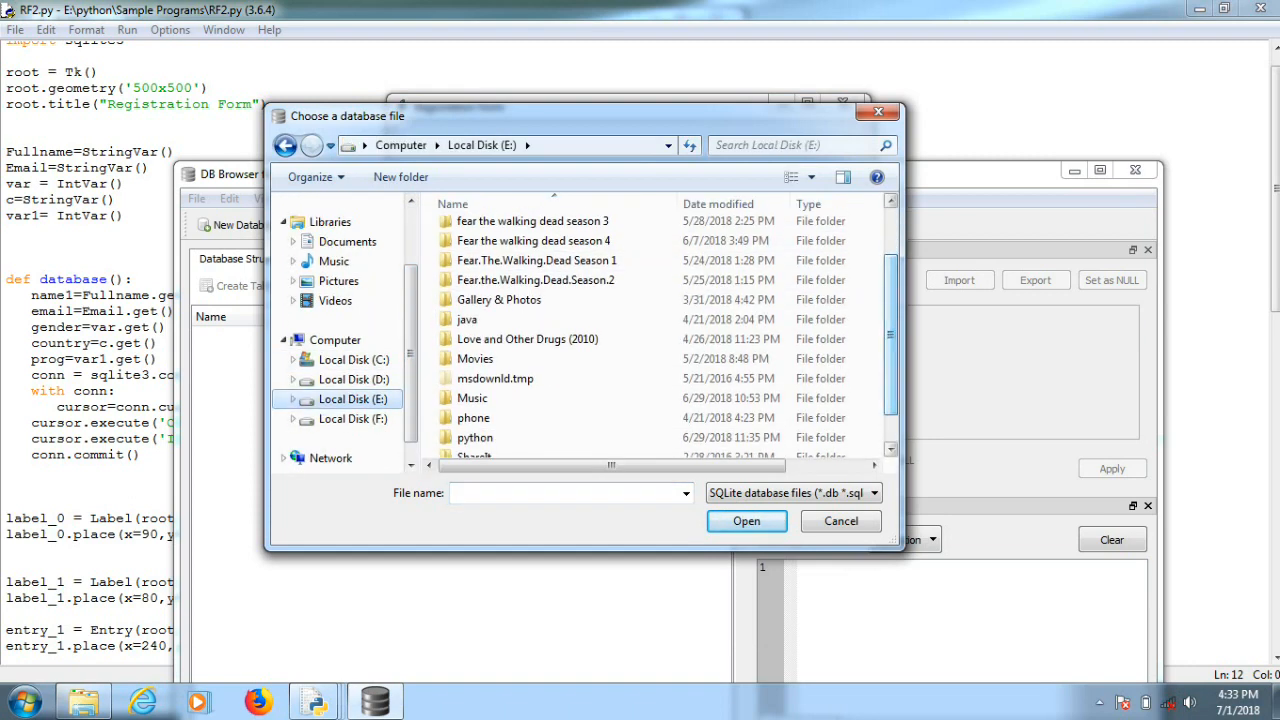
{"action": "double_click", "coordinate": [475, 437]}
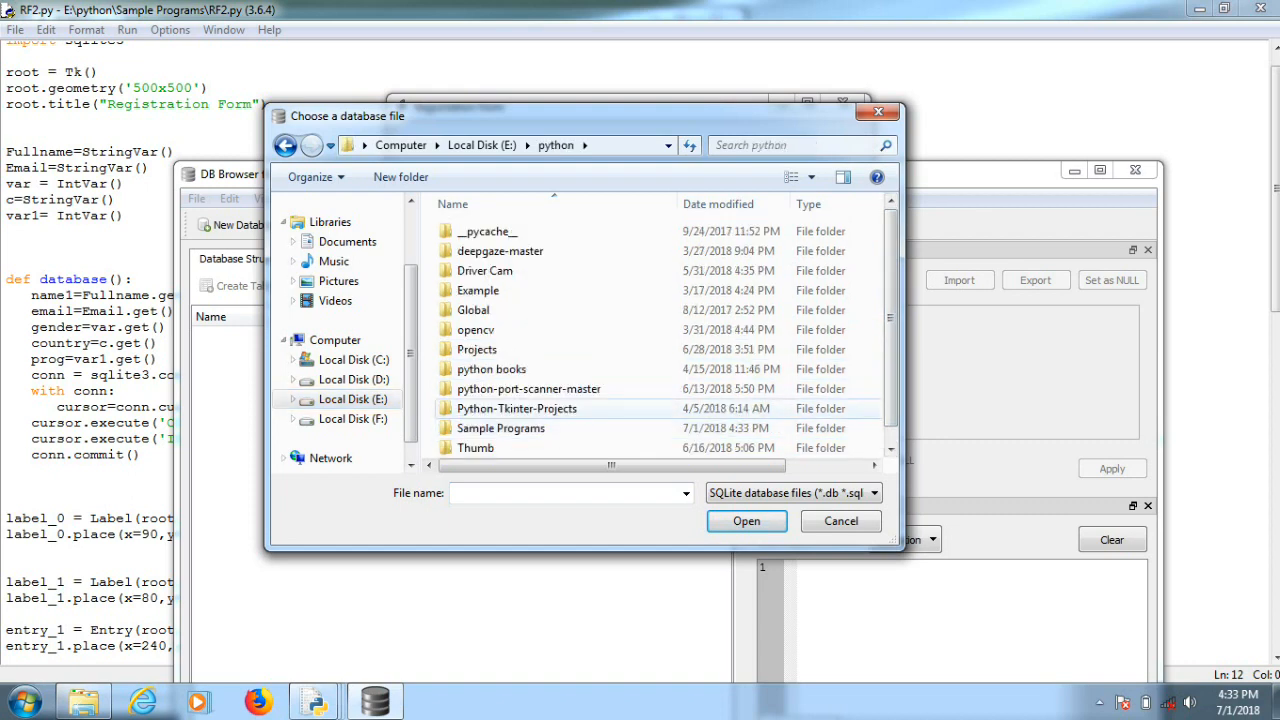
{"action": "double_click", "coordinate": [500, 428]}
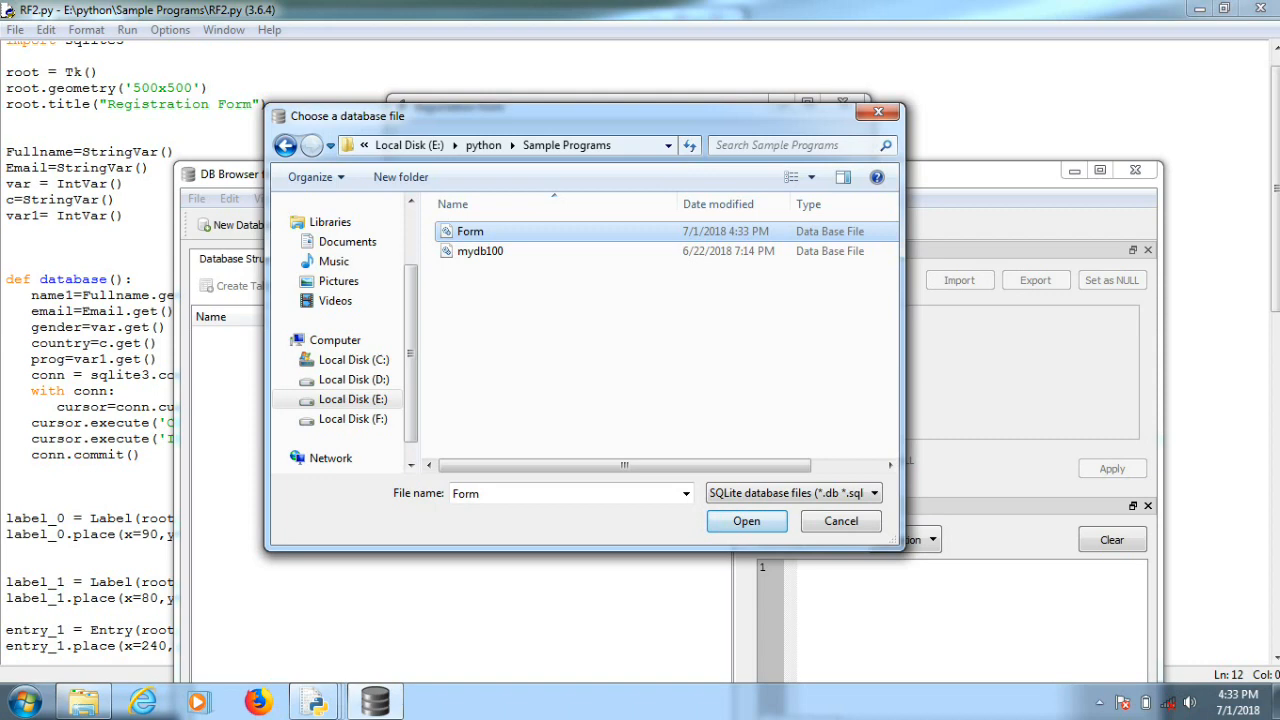
{"action": "left_click", "coordinate": [746, 521]}
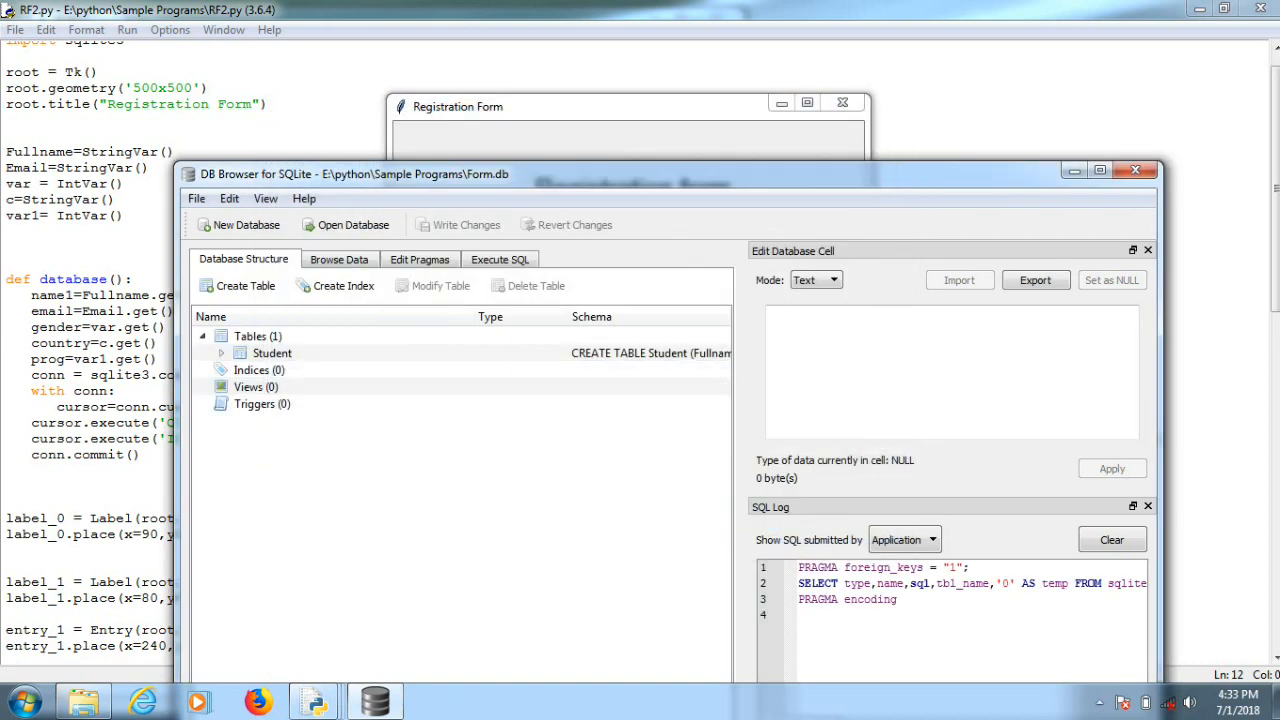
- Browse the Student table's saved rows, then bring the registration form forward
{"action": "left_click", "coordinate": [339, 259]}
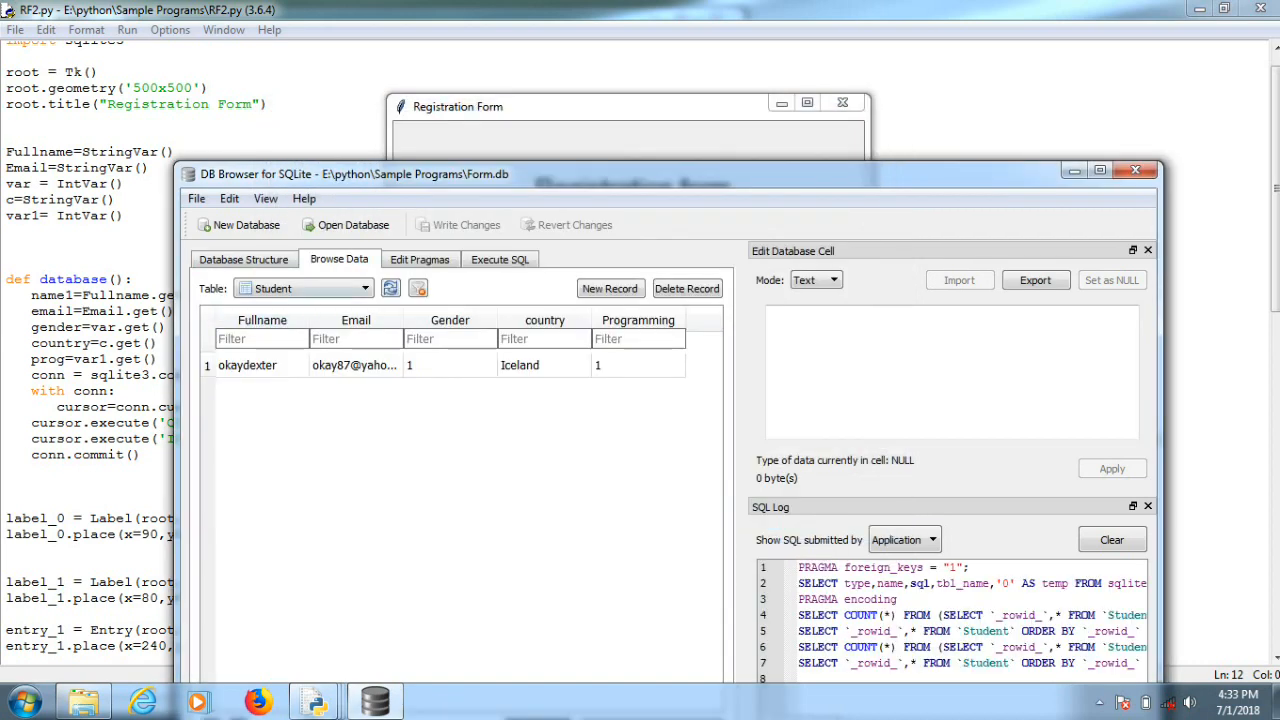
{"action": "left_click", "coordinate": [262, 319]}
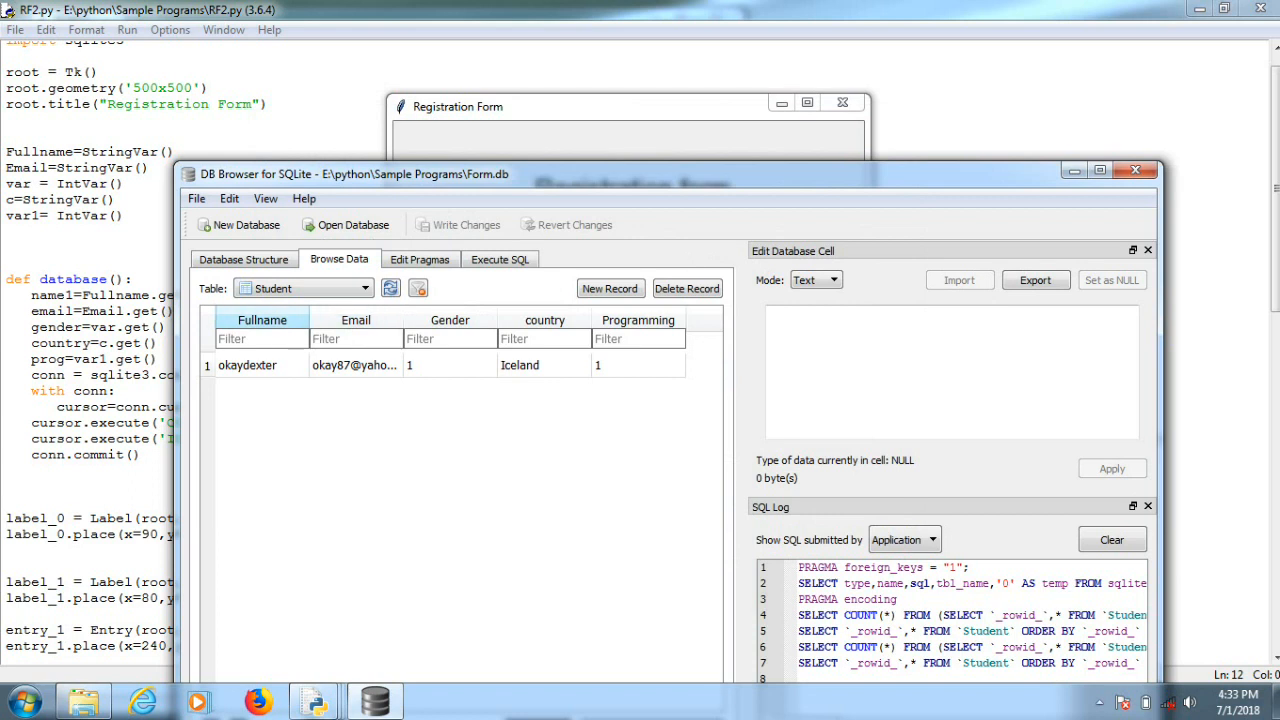
{"action": "left_click", "coordinate": [450, 320]}
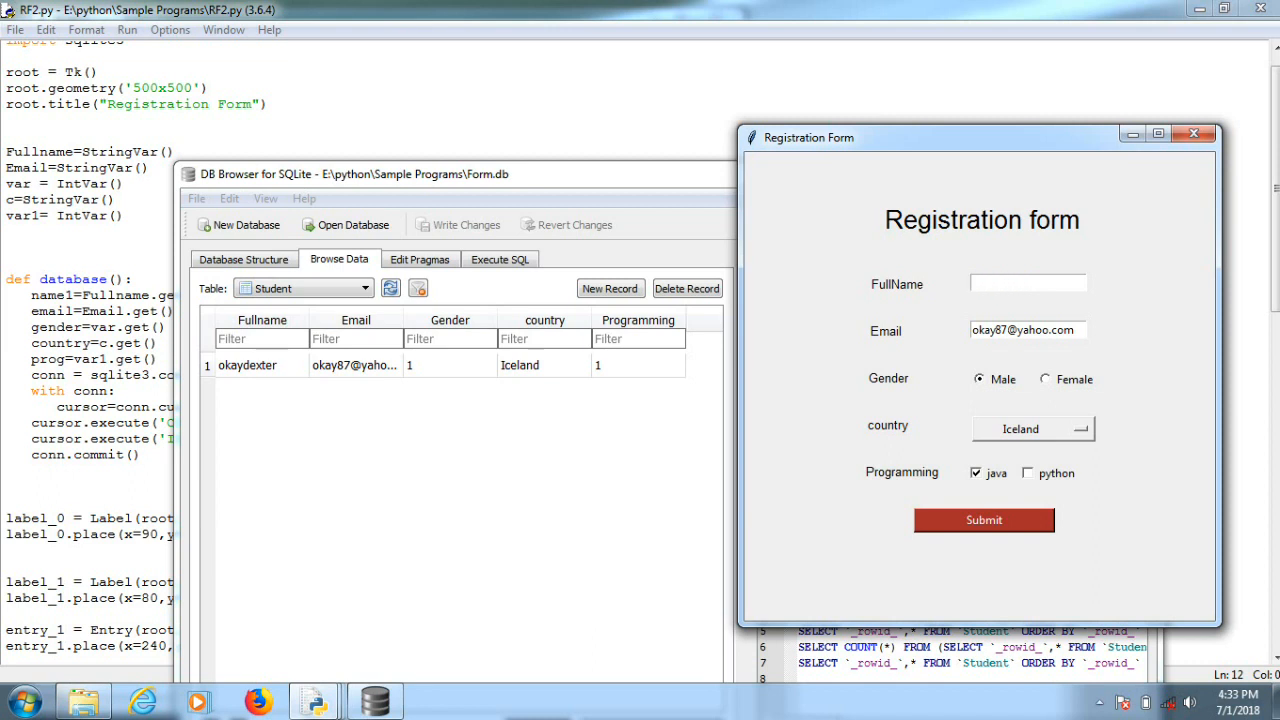
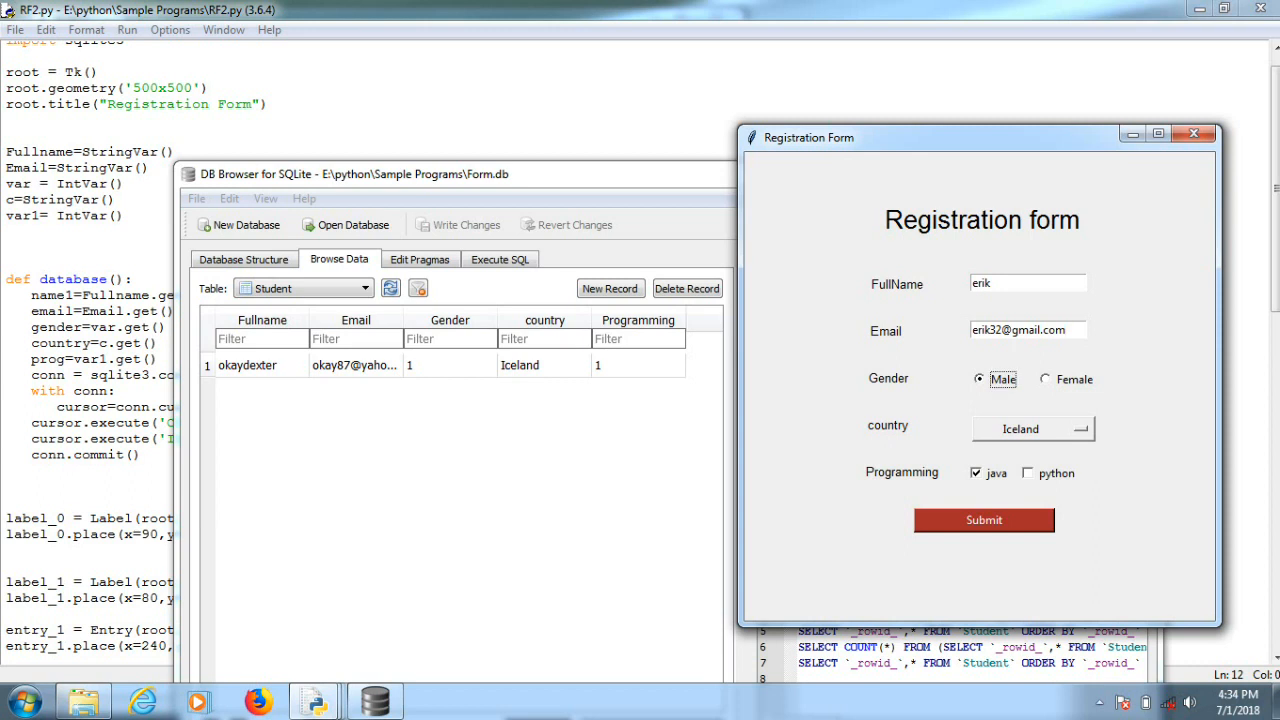
- Enter erik with a gmail.com email, Male gender, and South Africa as country
{"action": "left_click", "coordinate": [1080, 428]}
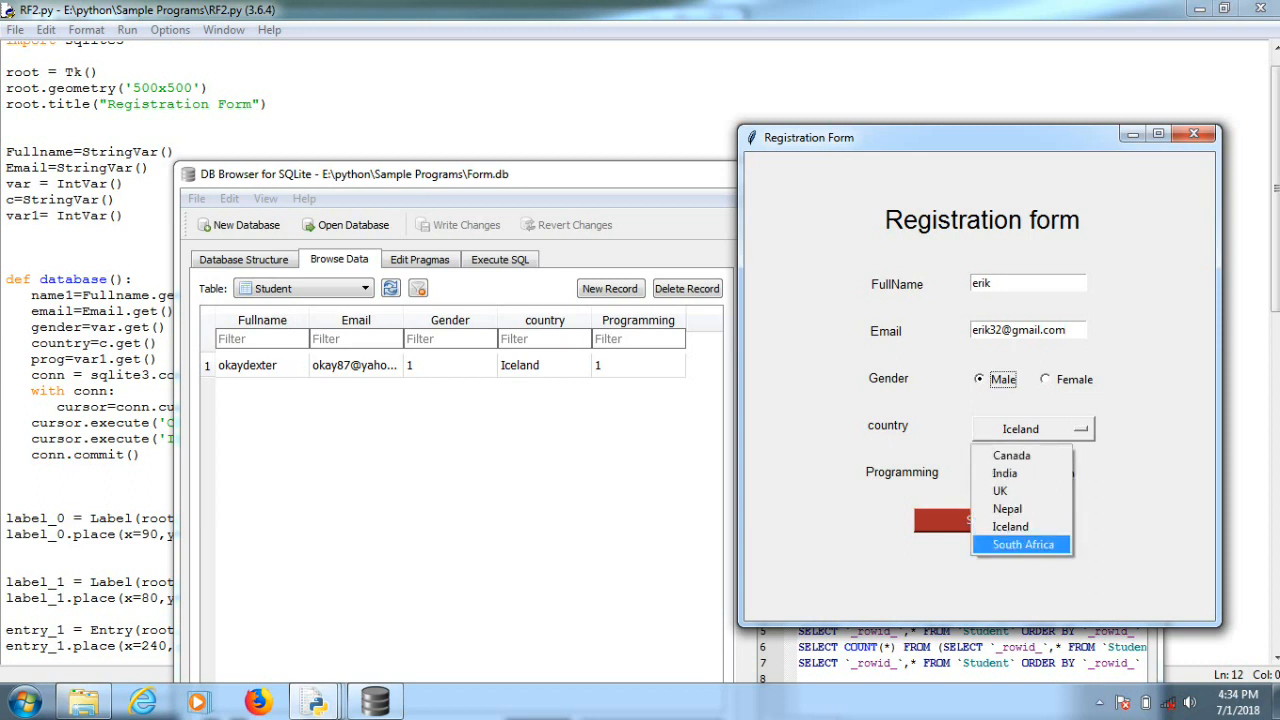
{"action": "left_click", "coordinate": [1022, 544]}
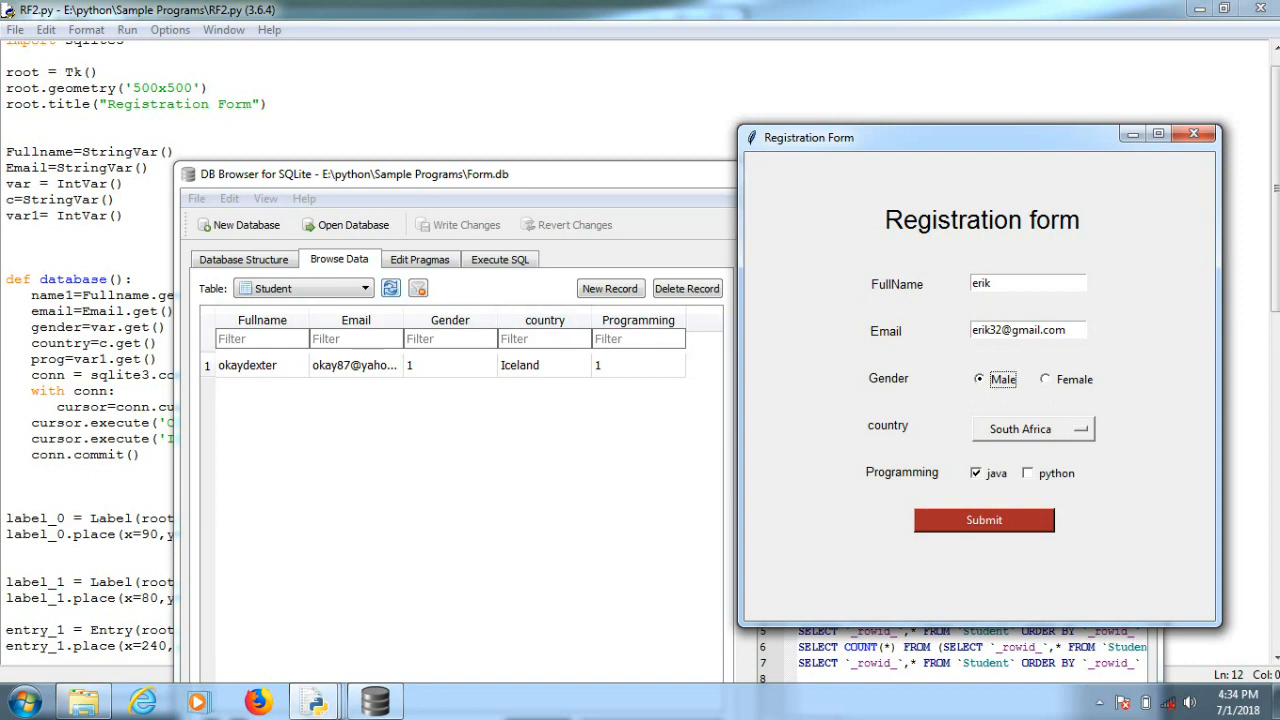
{"action": "left_click", "coordinate": [983, 520]}
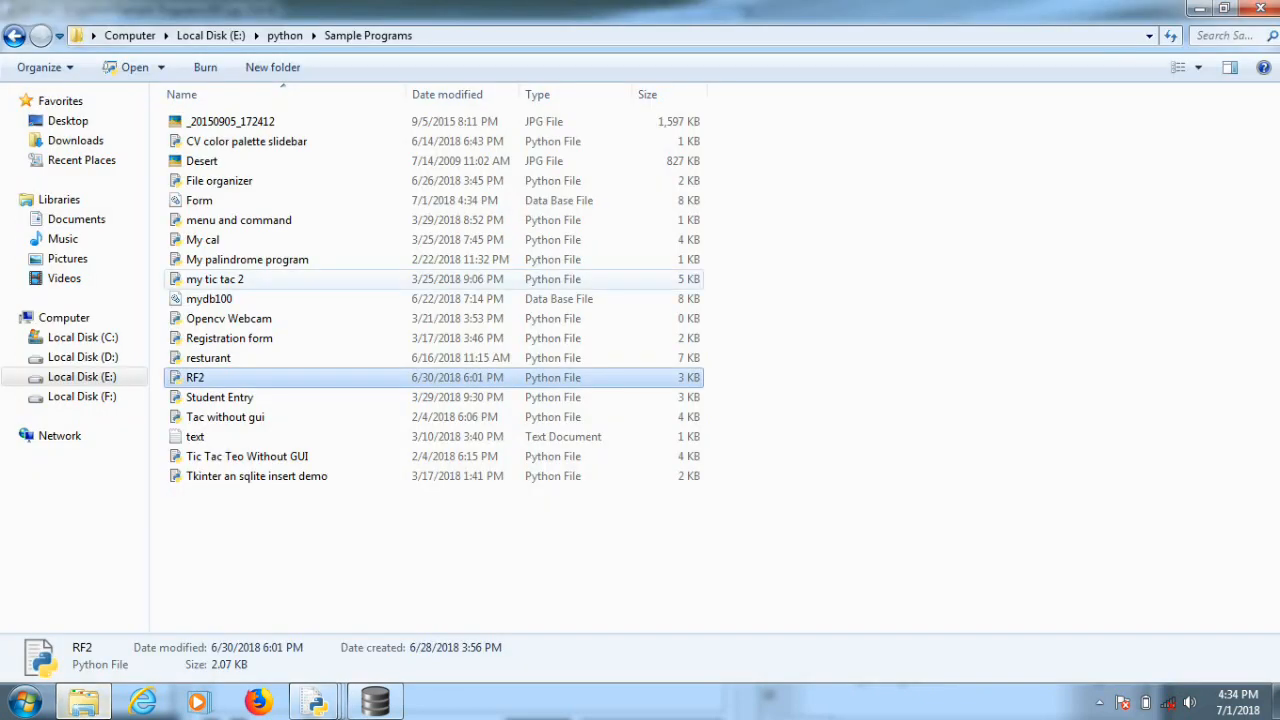
- Select Form.db in Sample Programs, then switch back to the RF2.py editor
{"action": "left_click", "coordinate": [199, 200]}
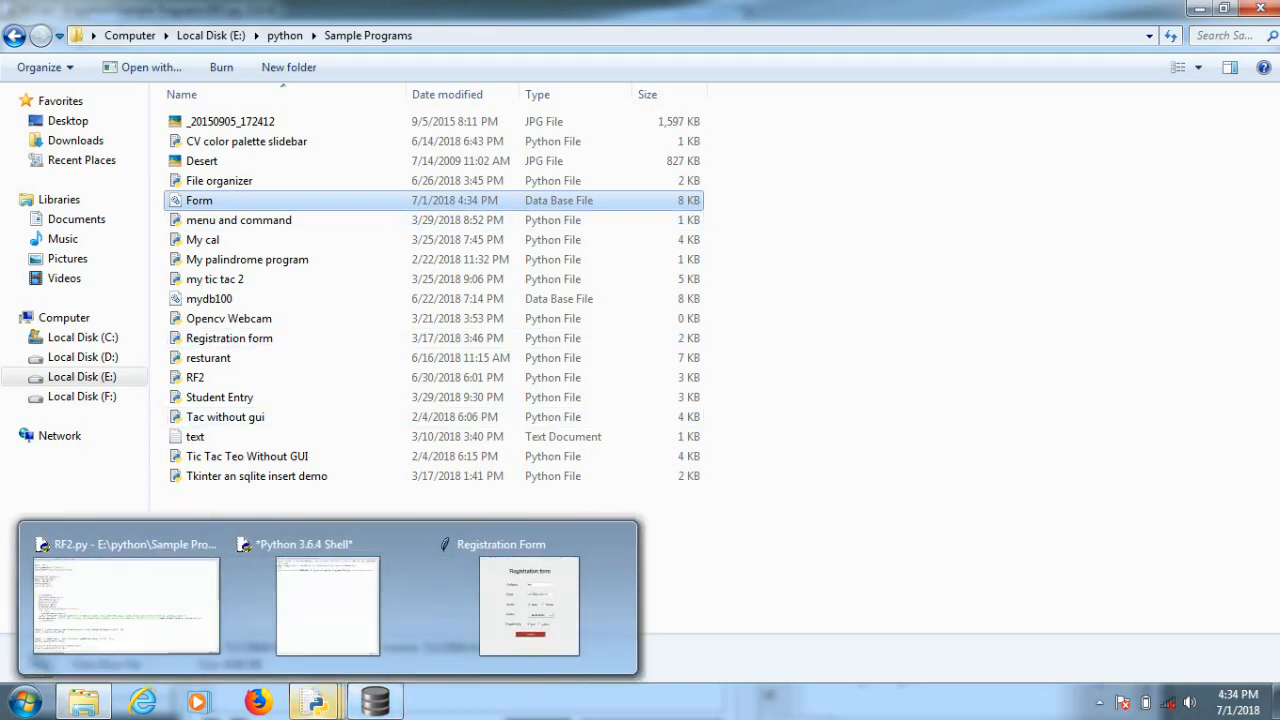
{"action": "left_click", "coordinate": [529, 605]}
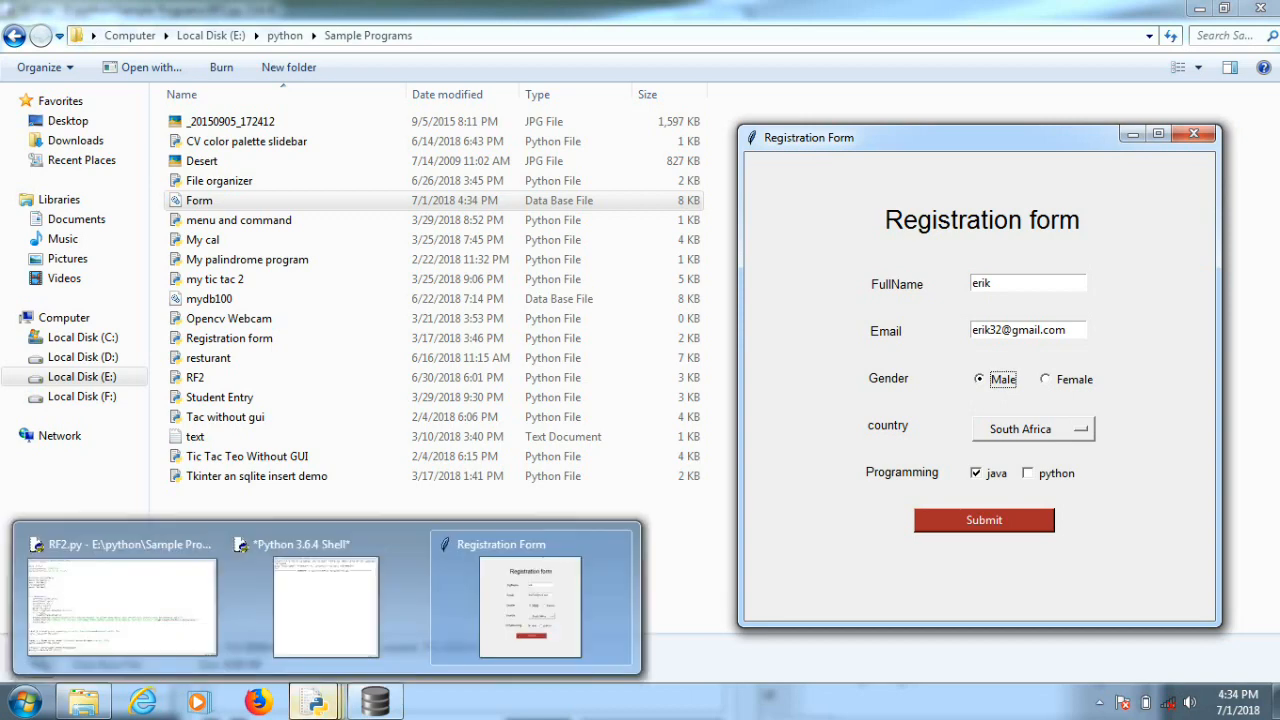
{"action": "left_click", "coordinate": [120, 605]}
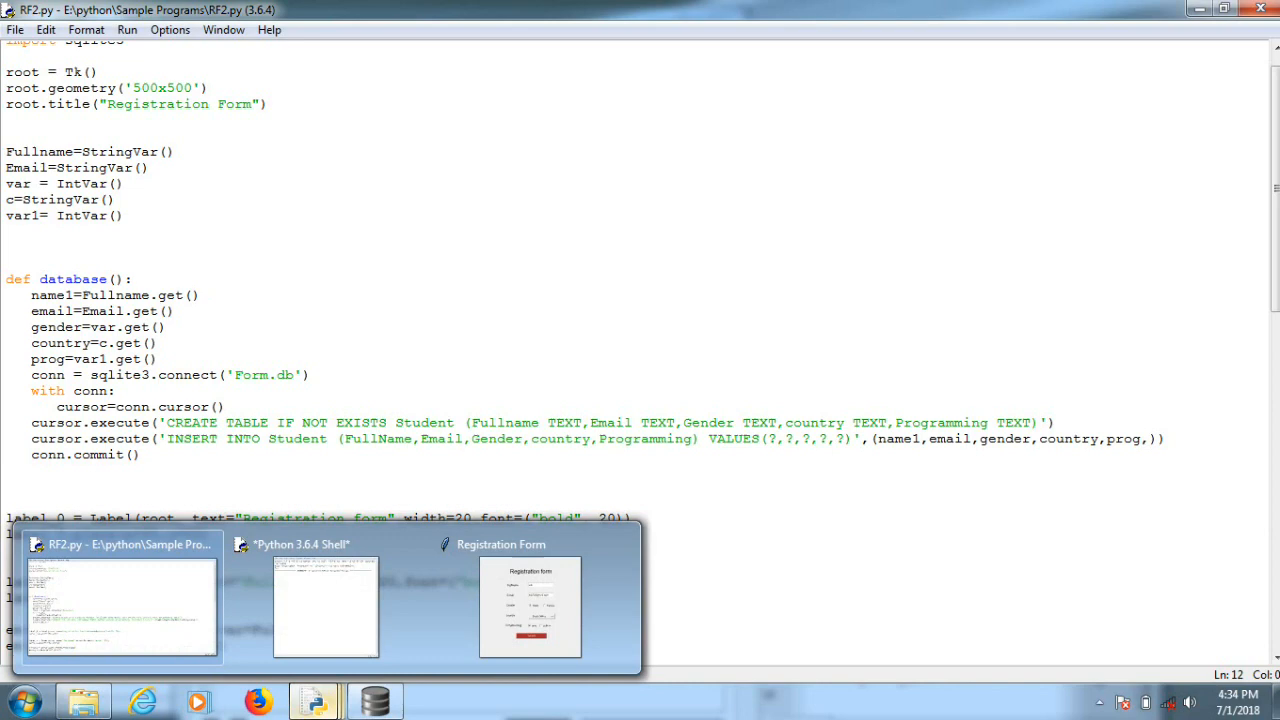
- Move the registration form aside and scroll through RF2.py's form widget code
{"action": "left_click", "coordinate": [530, 607]}
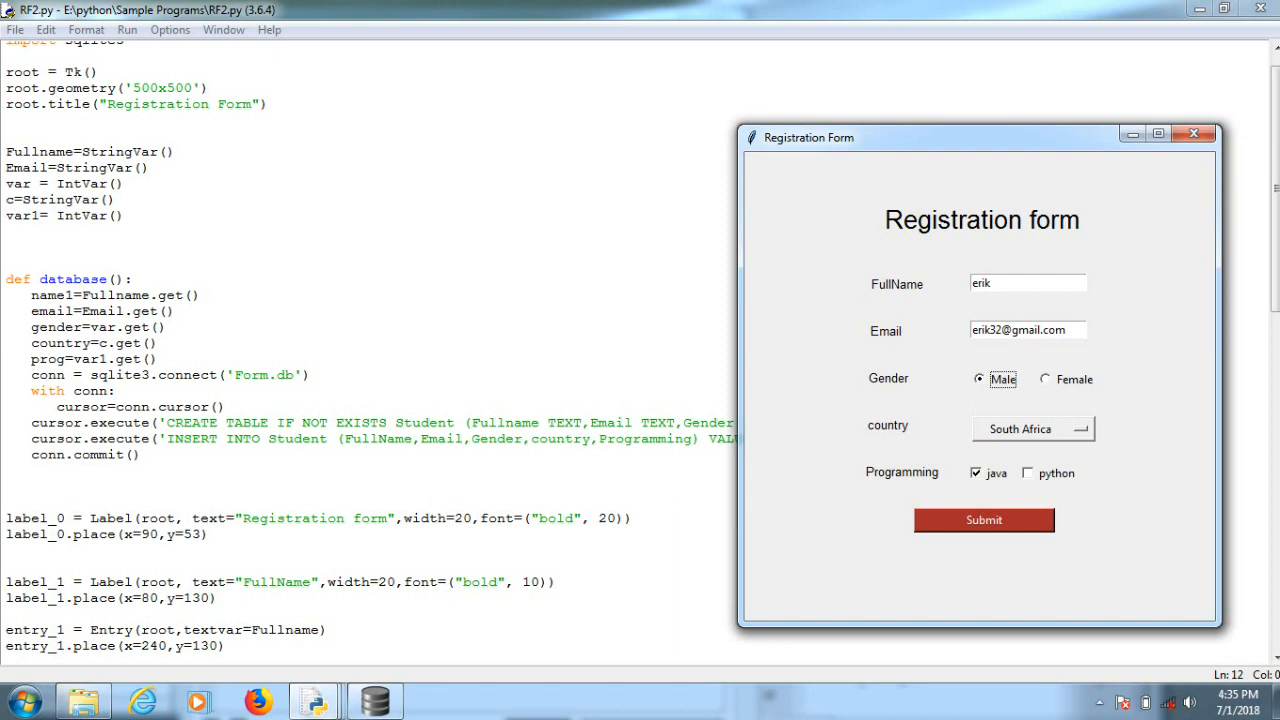
{"action": "left_click_drag", "start_coordinate": [980, 137], "coordinate": [760, 98]}
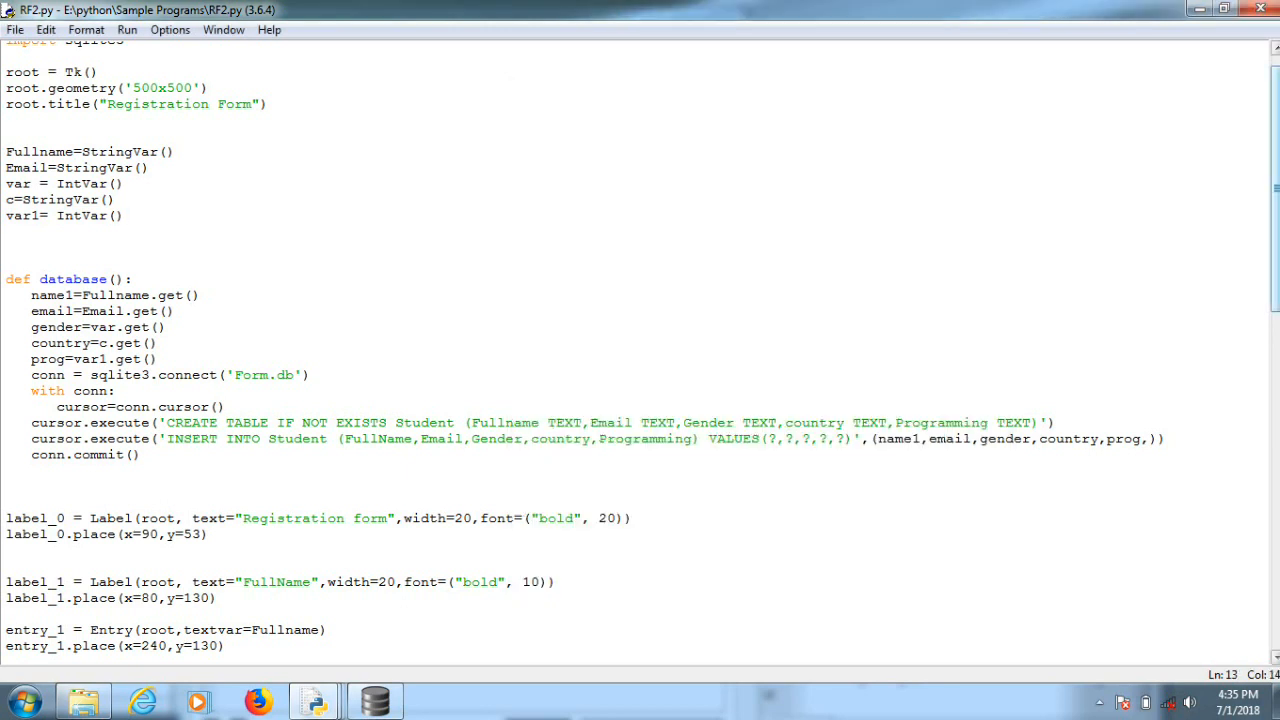
{"action": "left_click", "coordinate": [120, 215]}
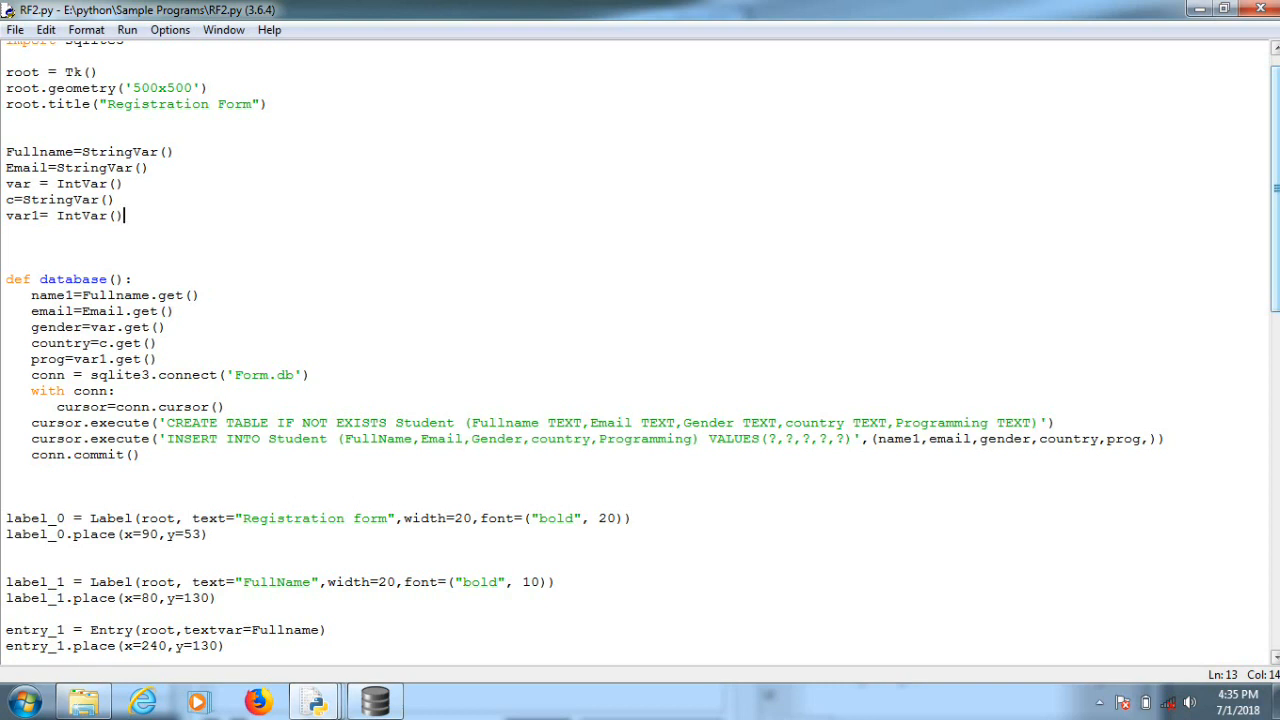
{"action": "scroll", "scroll_direction": "down", "scroll_amount": 3}
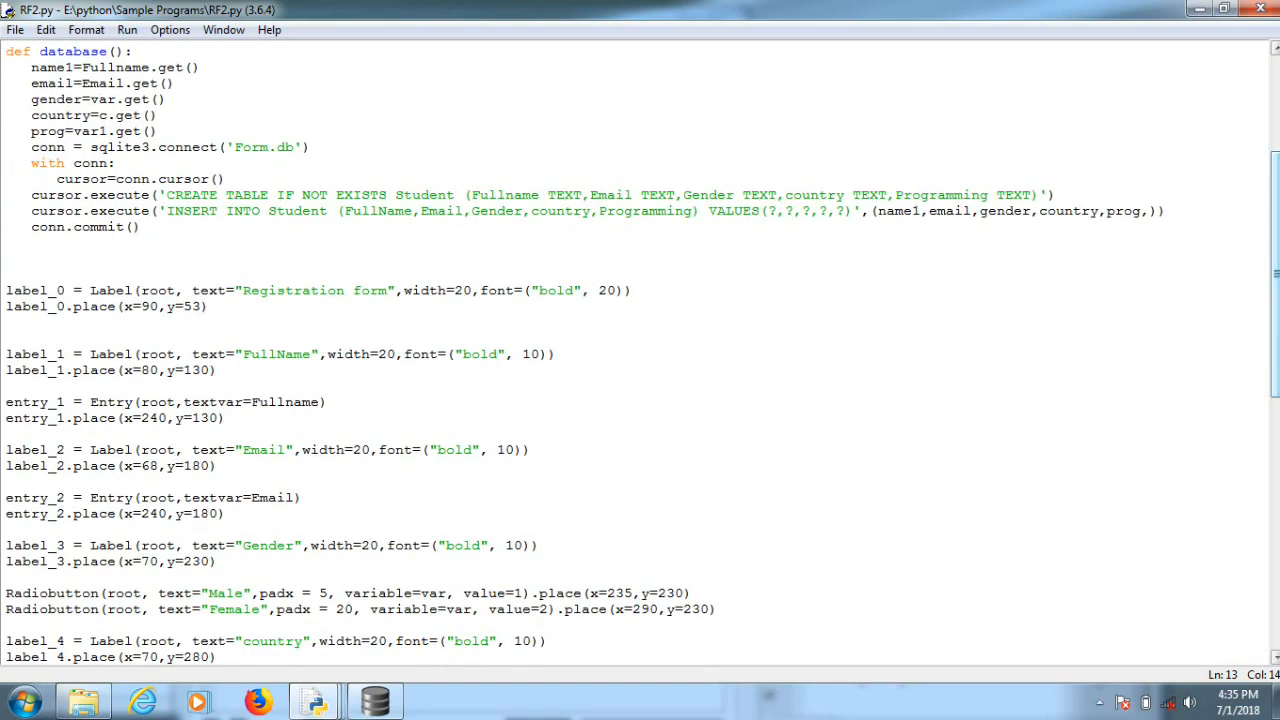
{"action": "scroll", "scroll_direction": "down", "scroll_amount": 3}
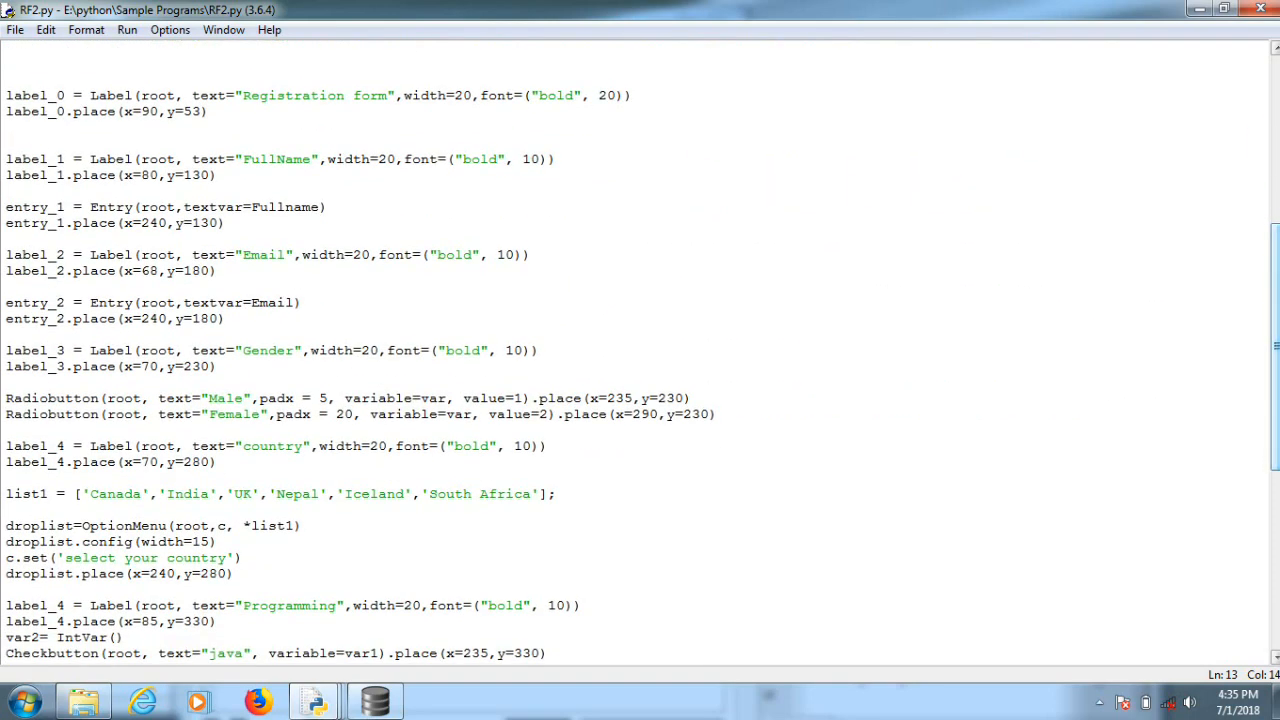